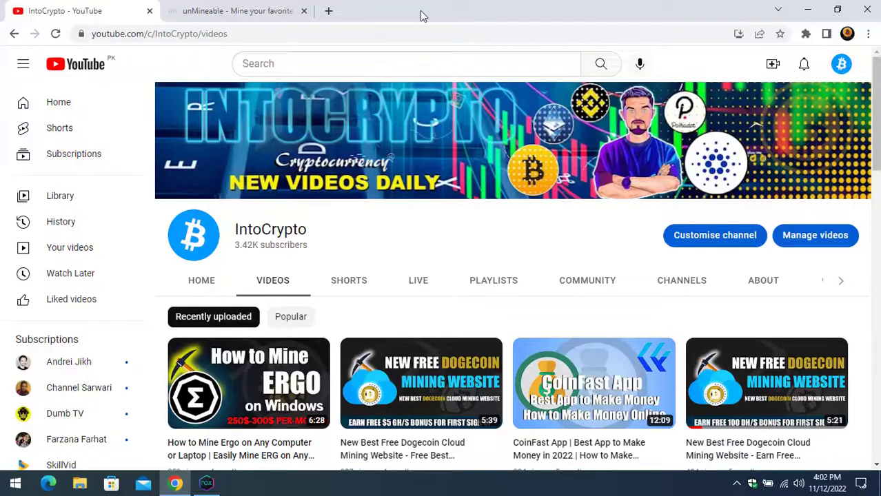
pyautogui.moveTo(480, 109)
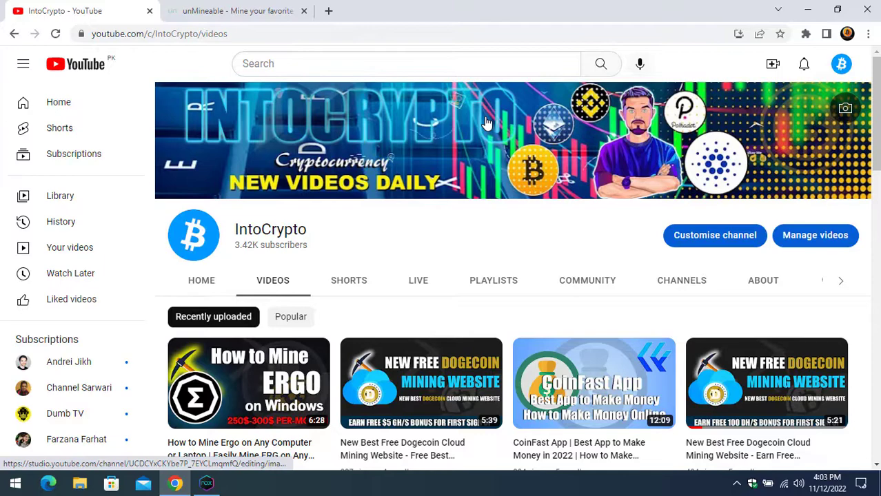
# Look through the channel's uploaded videos, then switch to the unMineable coins page tab
pyautogui.scroll(-3)
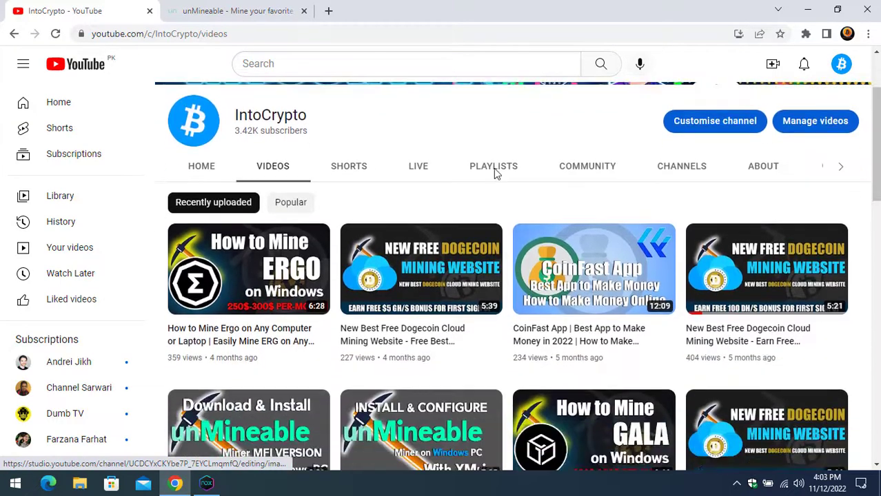
pyautogui.scroll(-3)
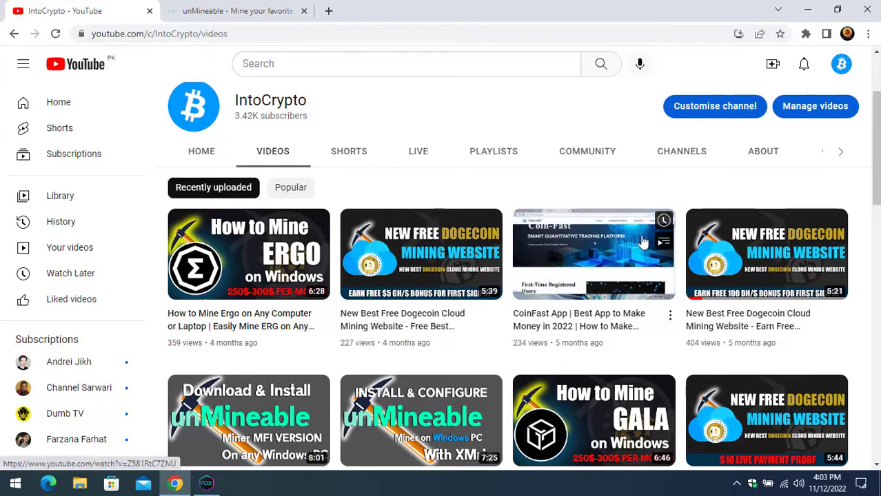
pyautogui.moveTo(593, 253)
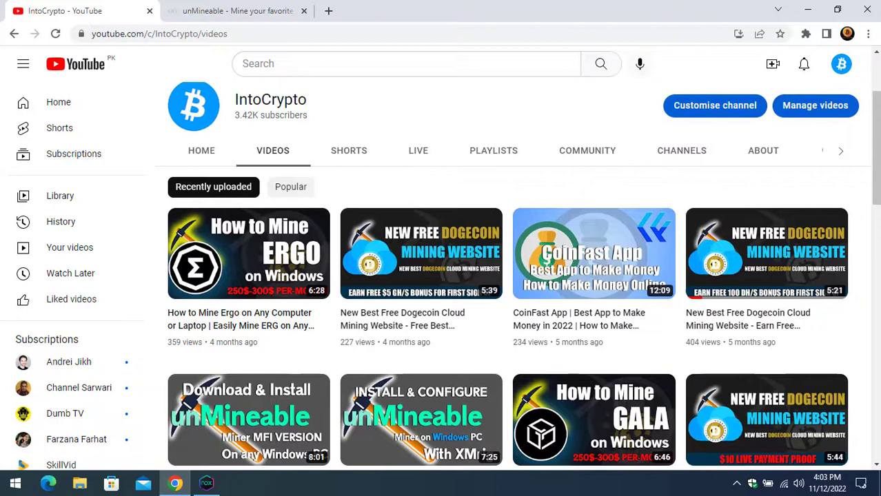
pyautogui.scroll(-3)
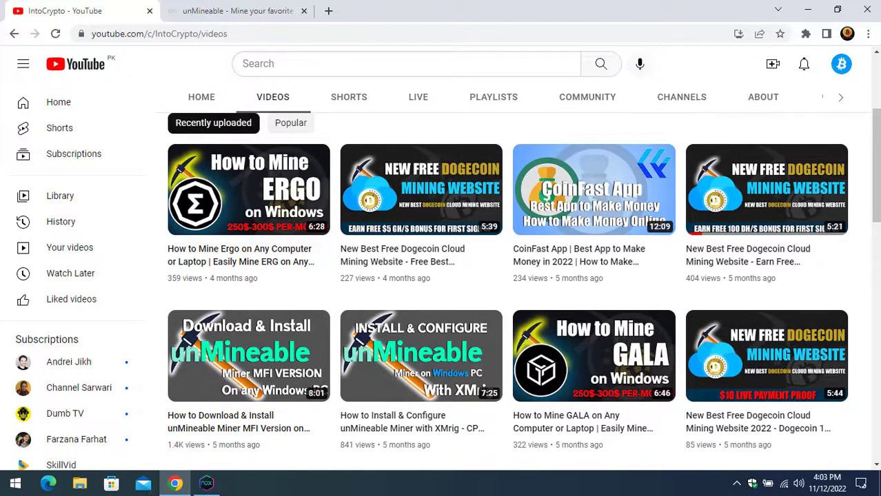
pyautogui.click(237, 11)
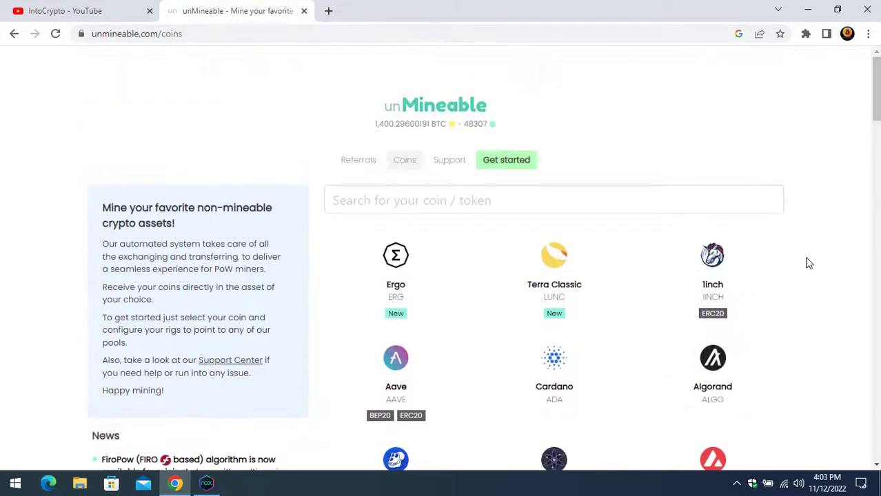
pyautogui.scroll(-3)
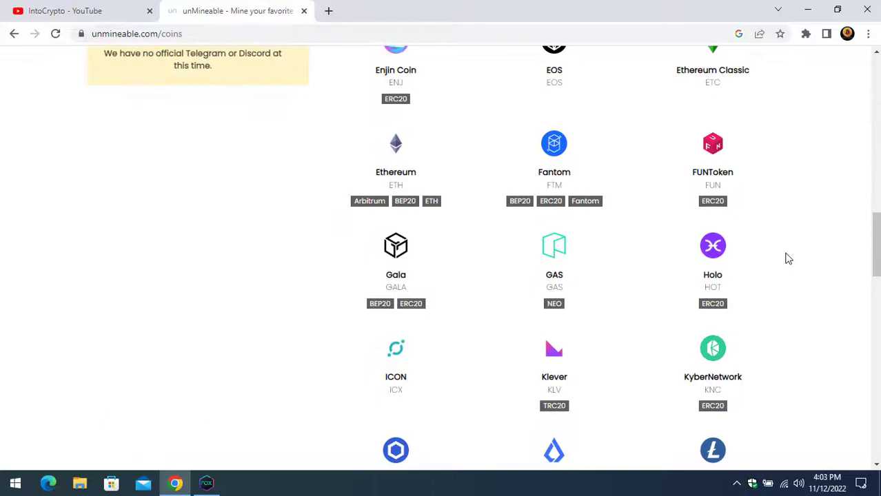
pyautogui.scroll(-3)
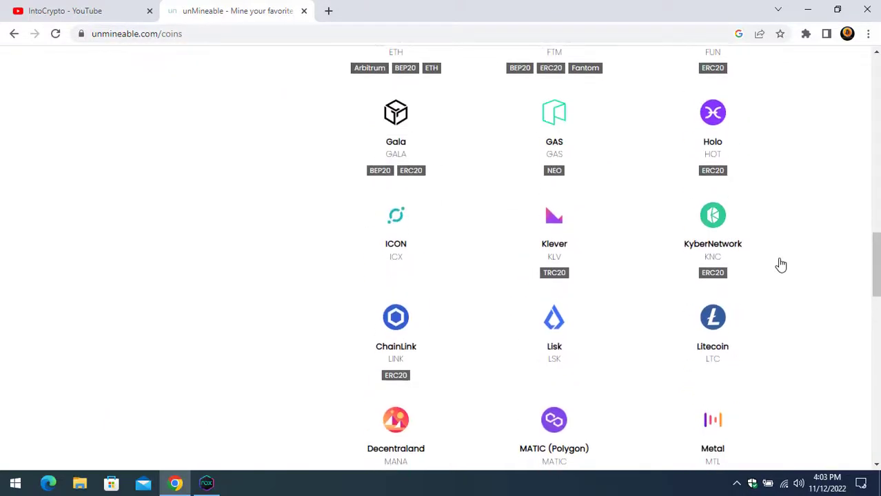
pyautogui.scroll(3)
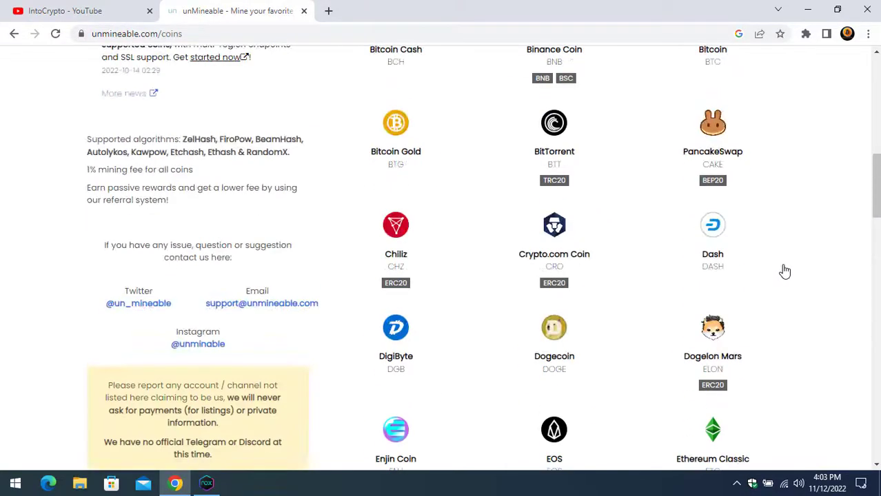
pyautogui.scroll(3)
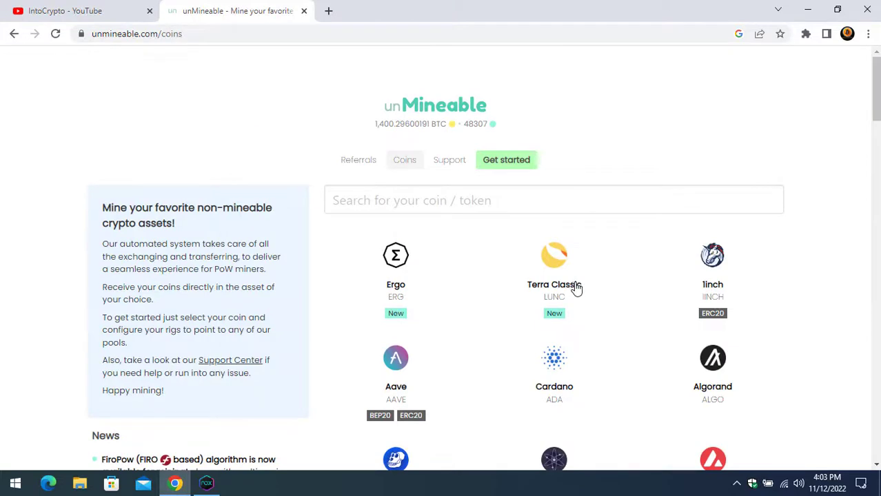
pyautogui.moveTo(577, 289)
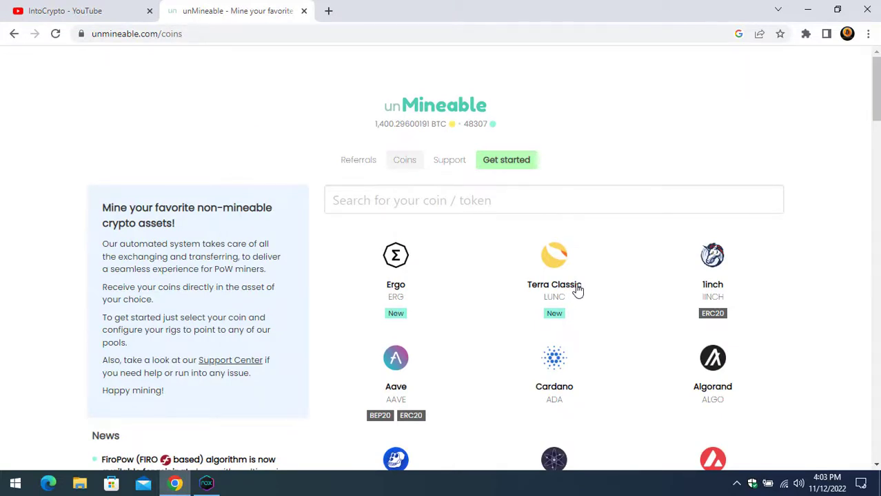
pyautogui.moveTo(737, 168)
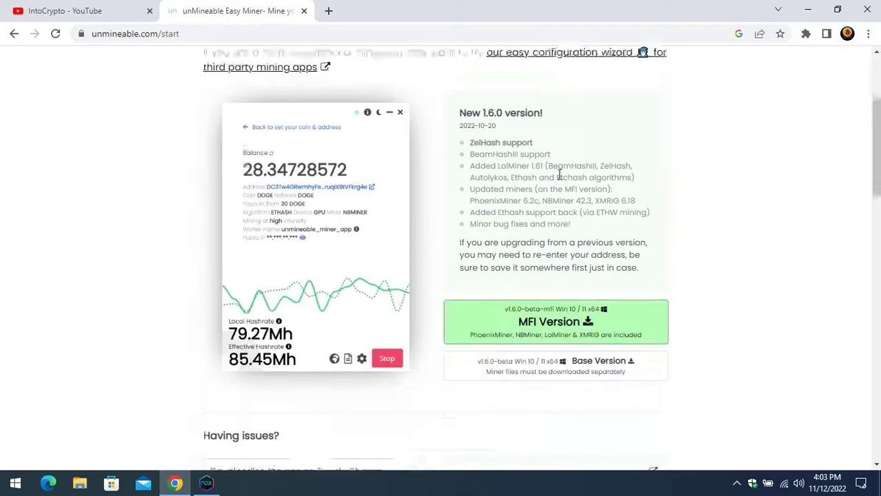
pyautogui.scroll(-3)
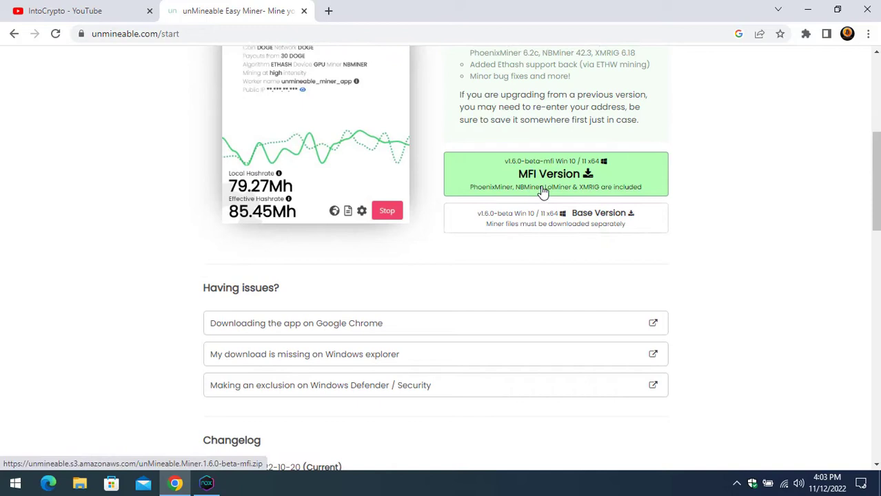
pyautogui.moveTo(586, 186)
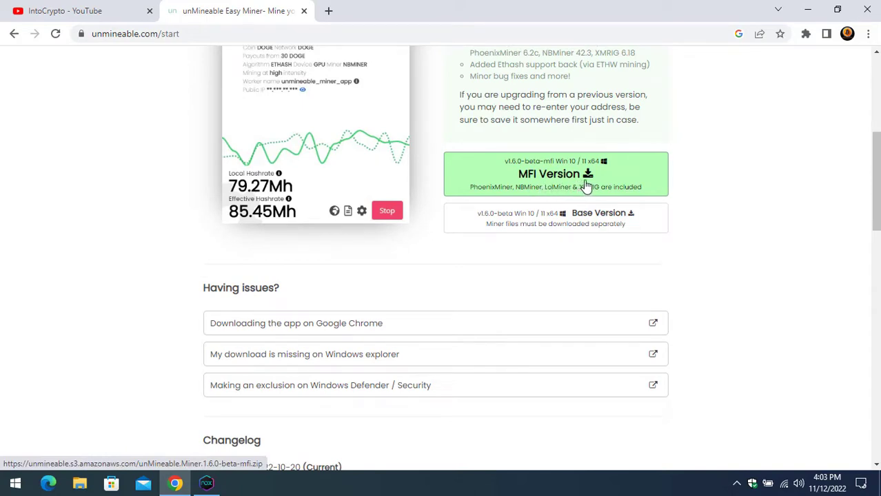
pyautogui.moveTo(540, 165)
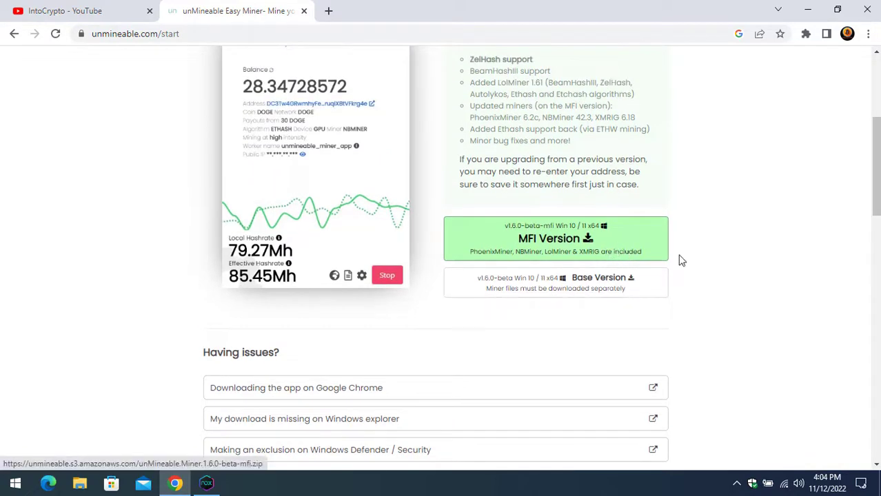
pyautogui.moveTo(199, 52)
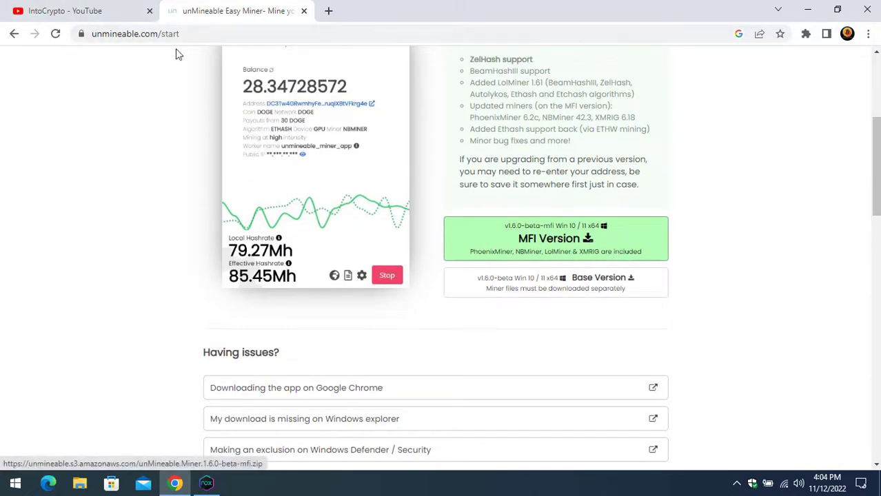
# Return to the IntoCrypto channel videos, then minimize the browser to reveal the miner app
pyautogui.click(69, 11)
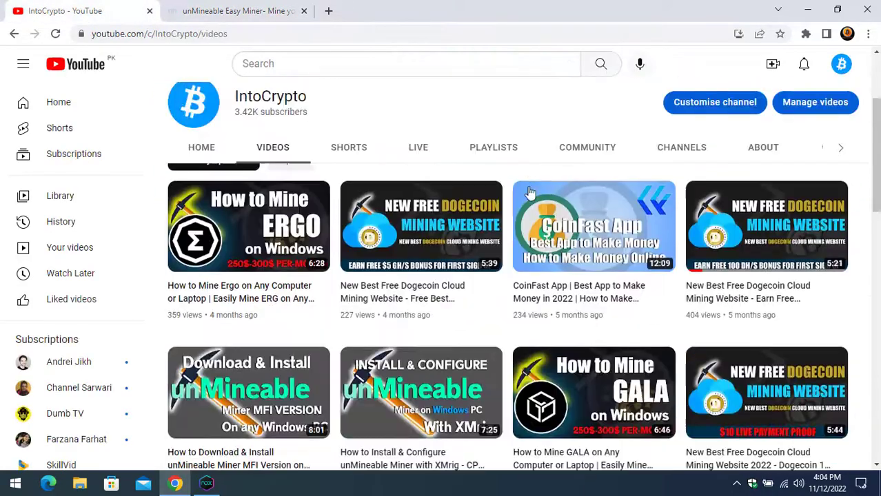
pyautogui.scroll(-3)
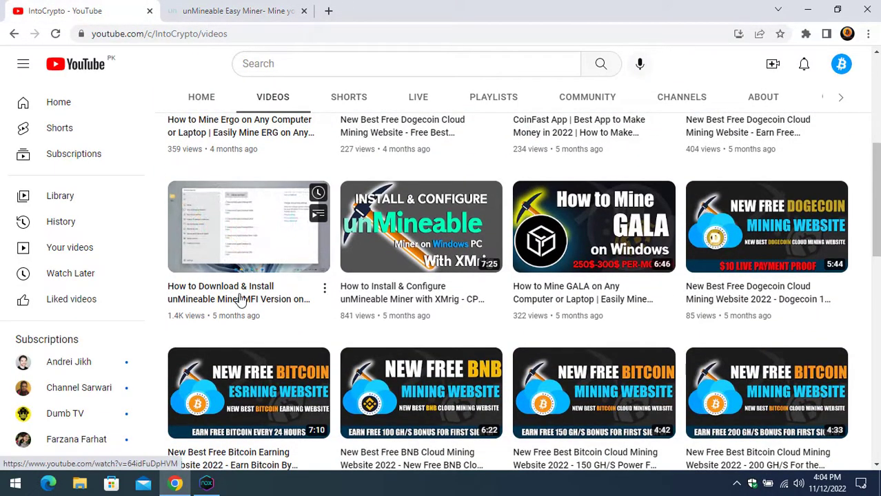
pyautogui.moveTo(266, 301)
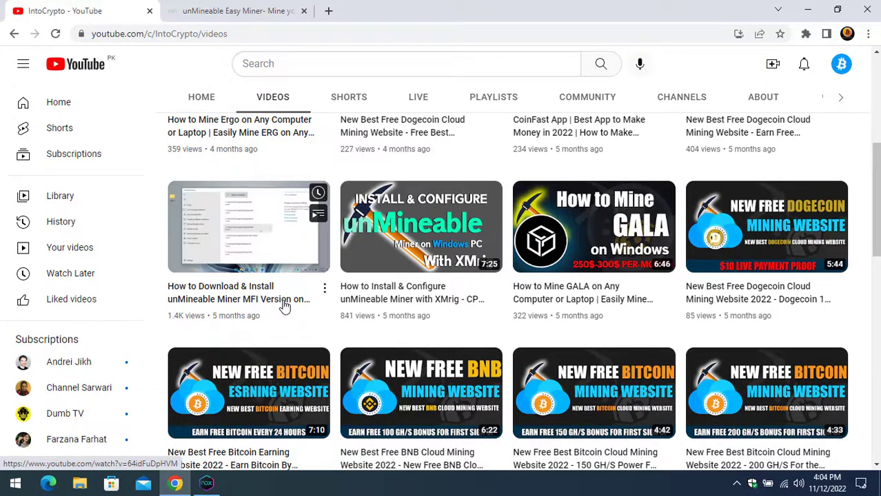
pyautogui.moveTo(284, 306)
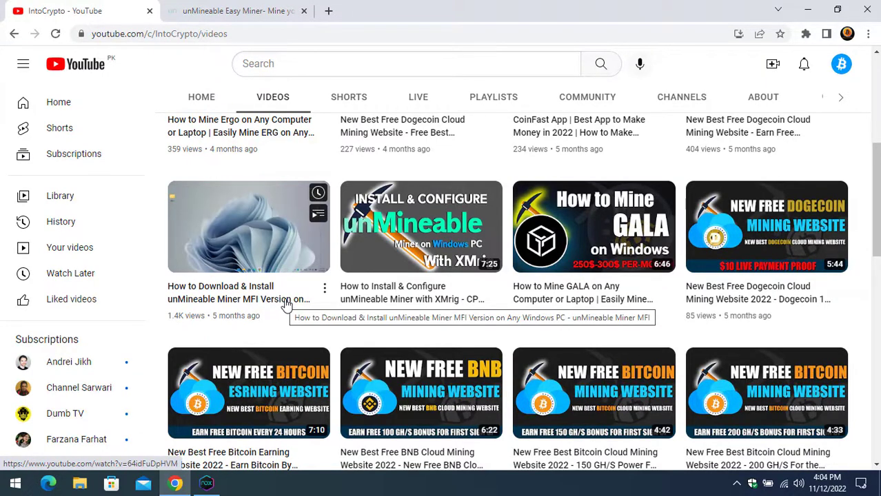
pyautogui.scroll(-3)
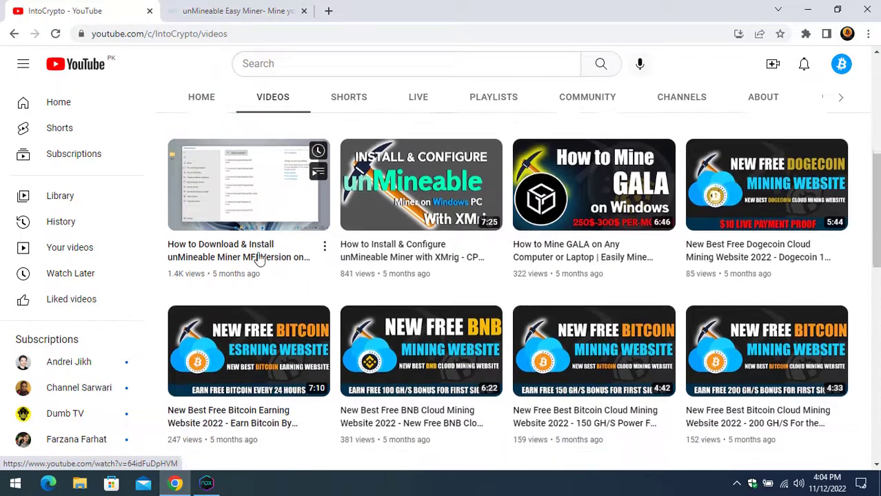
pyautogui.scroll(-3)
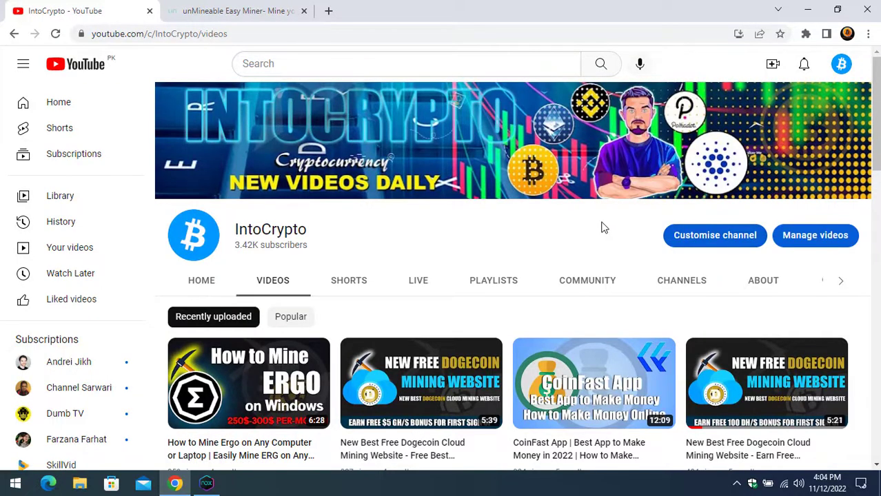
pyautogui.scroll(-3)
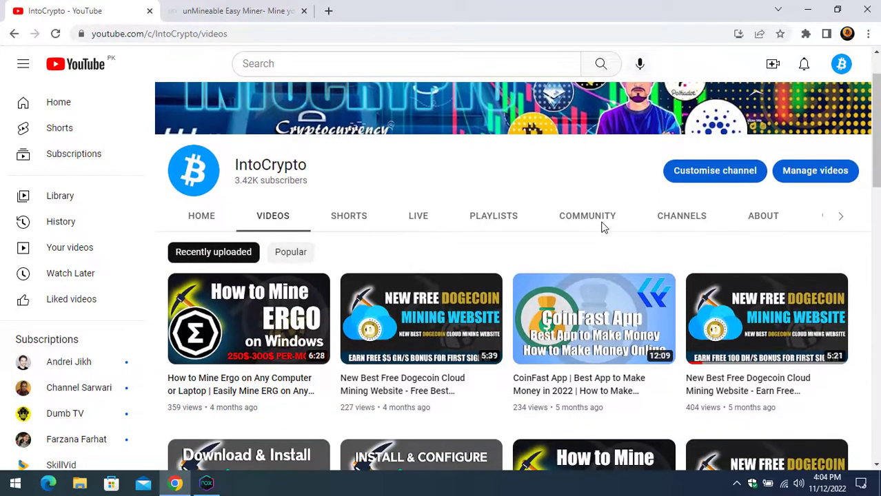
pyautogui.scroll(-3)
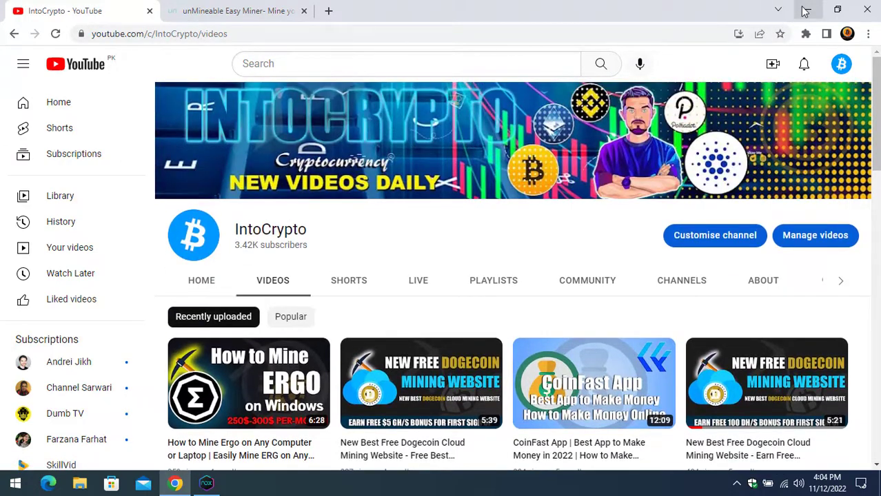
pyautogui.click(10, 483)
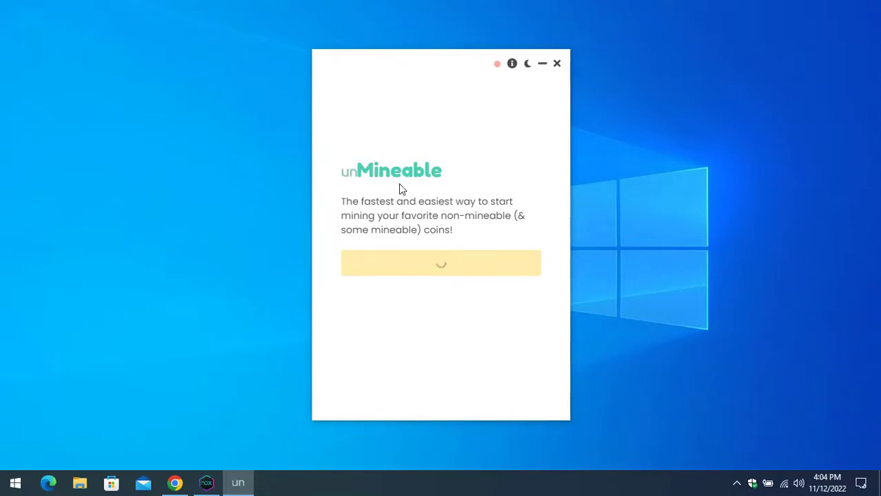
pyautogui.moveTo(496, 205)
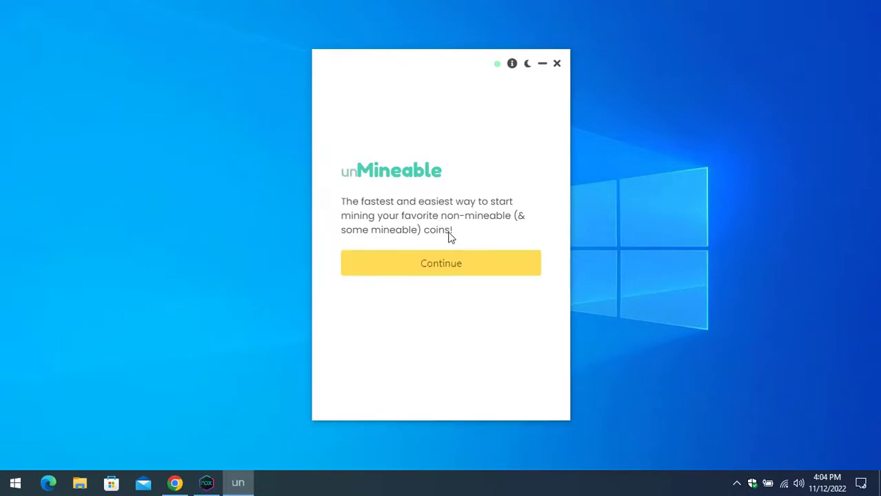
pyautogui.moveTo(461, 264)
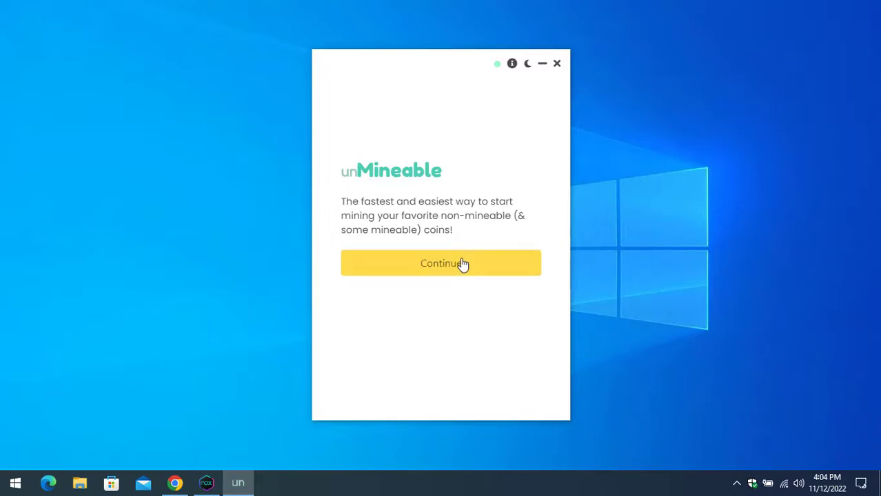
# Continue past the welcome screen, keeping Graphics Card (GPU) and NBMiner selected
pyautogui.click(441, 263)
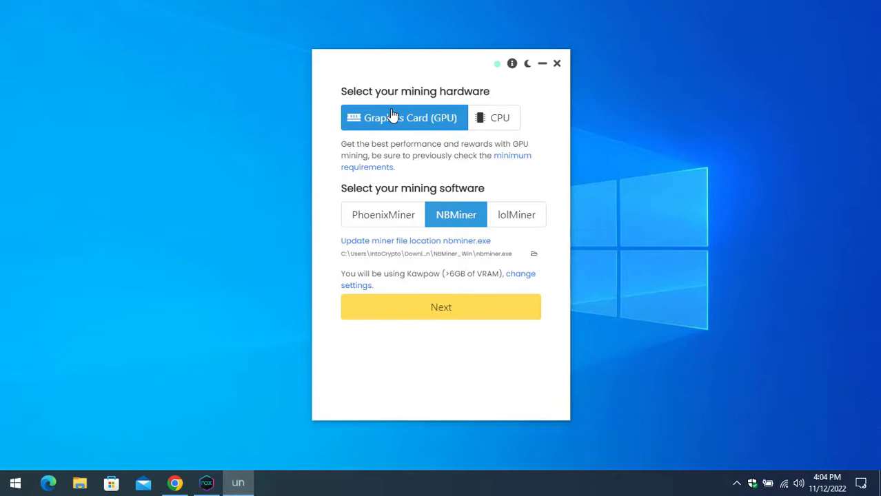
pyautogui.moveTo(462, 147)
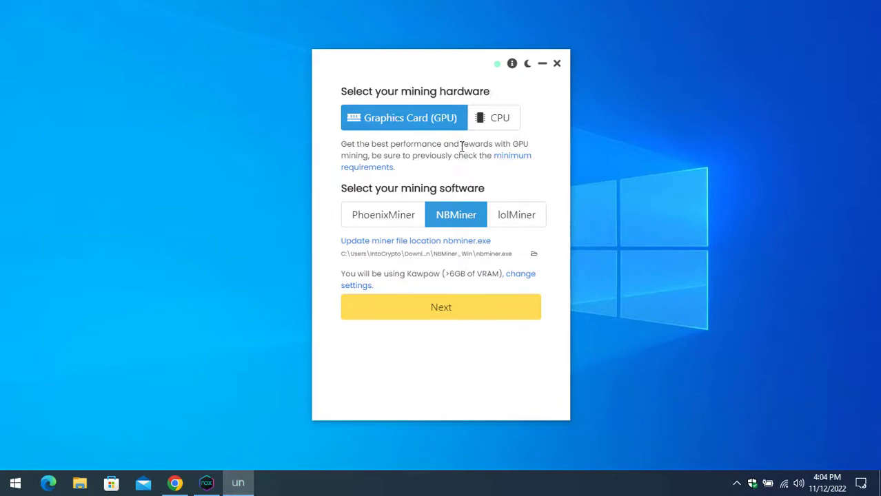
pyautogui.moveTo(511, 220)
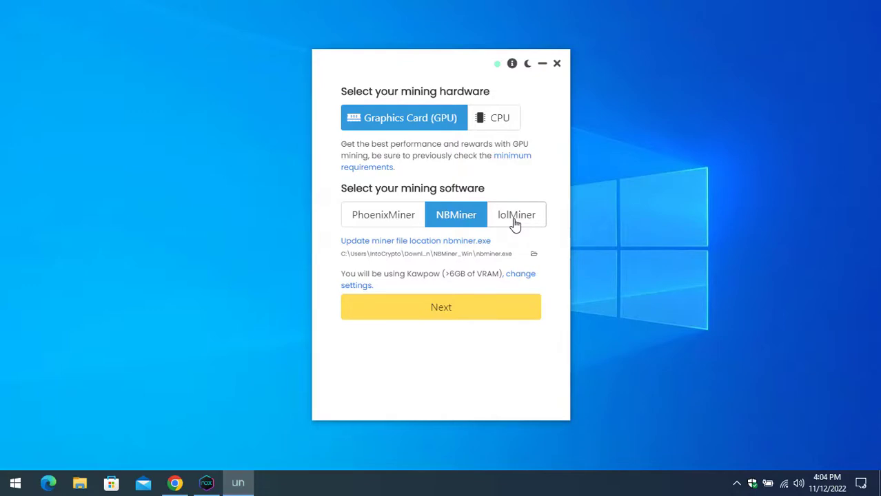
pyautogui.moveTo(401, 229)
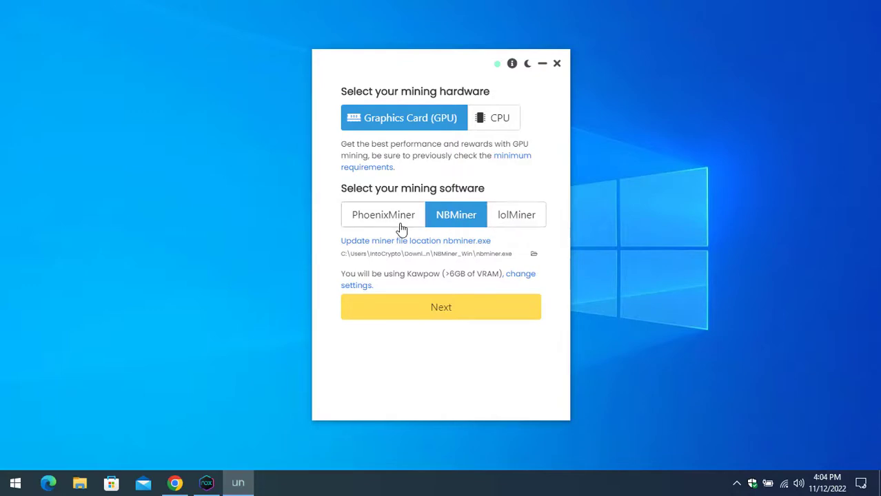
pyautogui.moveTo(460, 222)
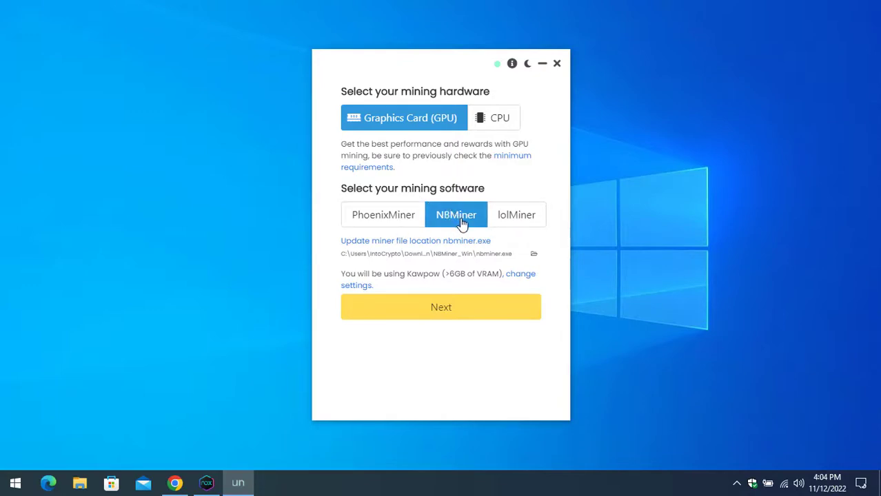
pyautogui.moveTo(460, 308)
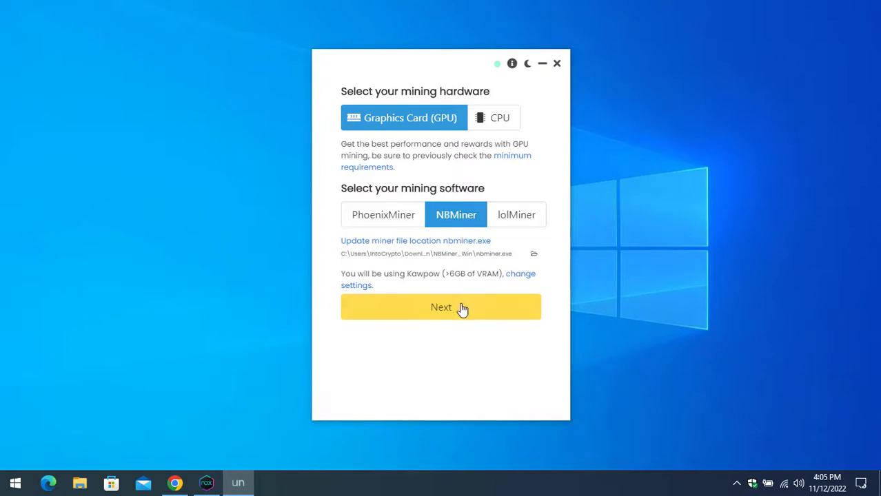
# Advance to the coin step and choose Terra Classic (LUNC) from the coin list
pyautogui.click(440, 307)
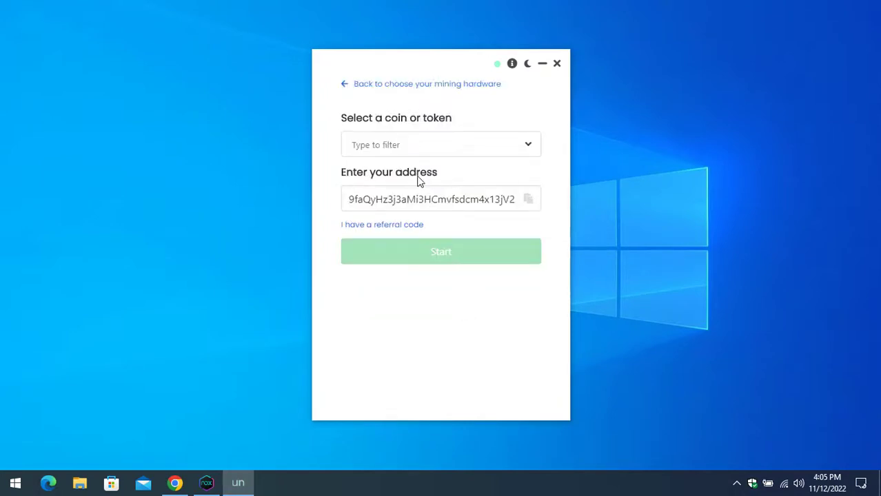
pyautogui.click(441, 145)
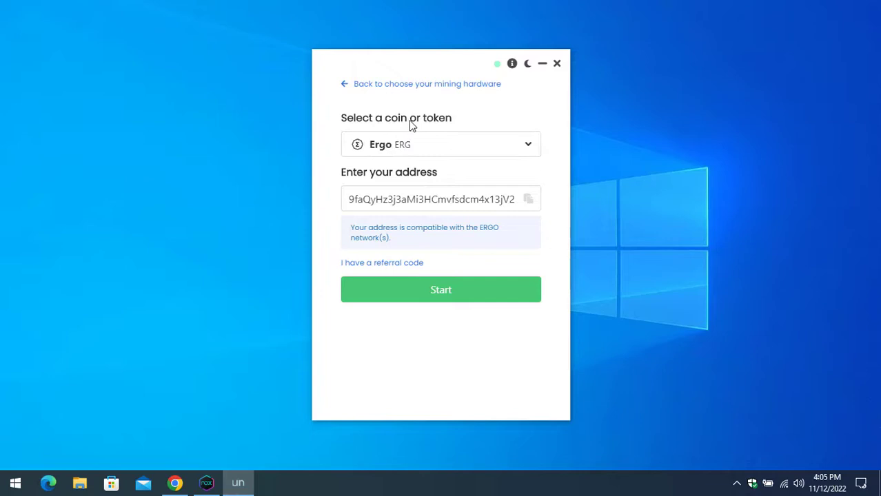
pyautogui.moveTo(437, 149)
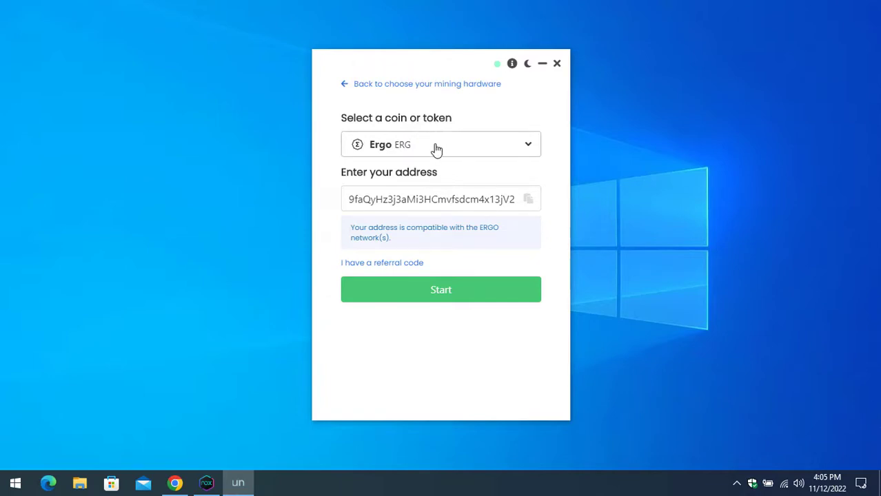
pyautogui.click(441, 144)
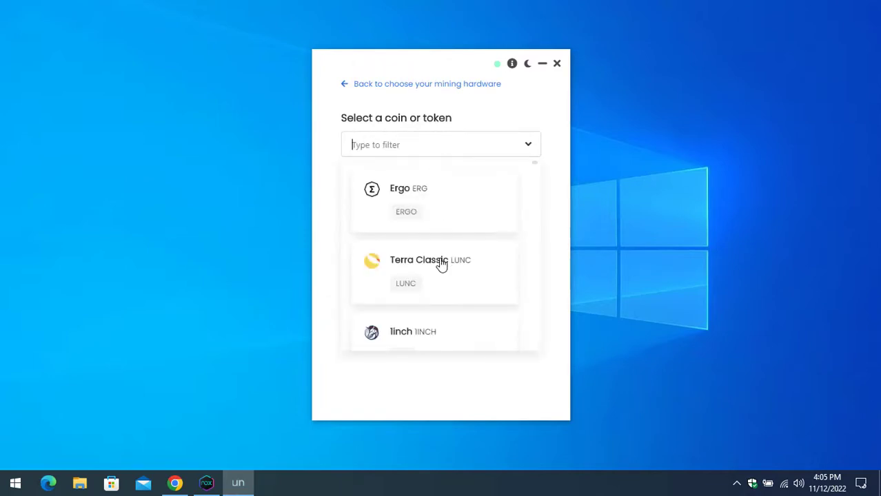
pyautogui.click(430, 259)
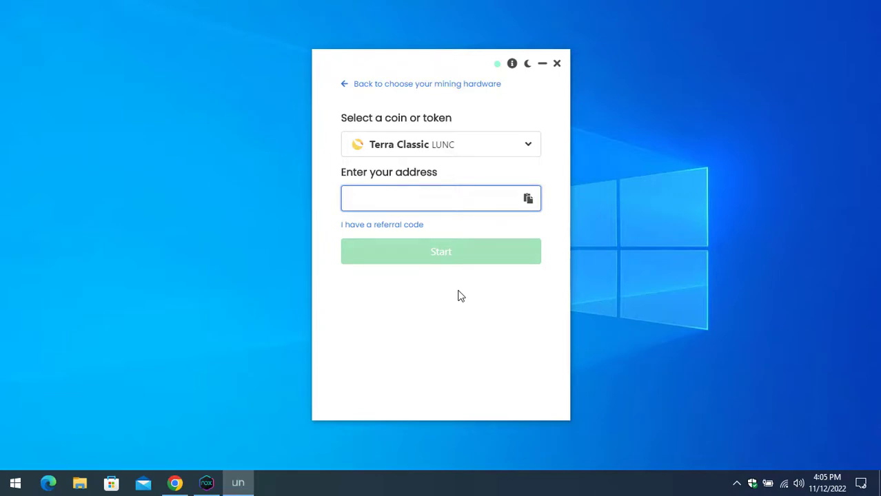
pyautogui.moveTo(443, 221)
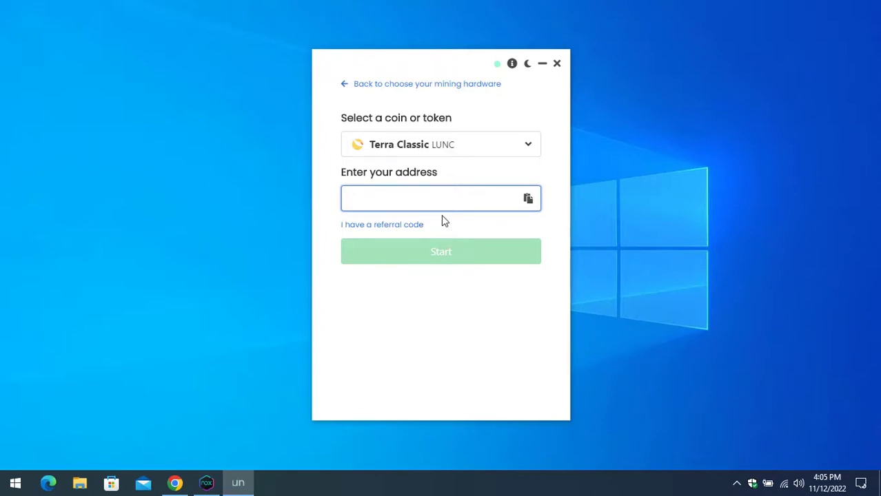
pyautogui.moveTo(223, 474)
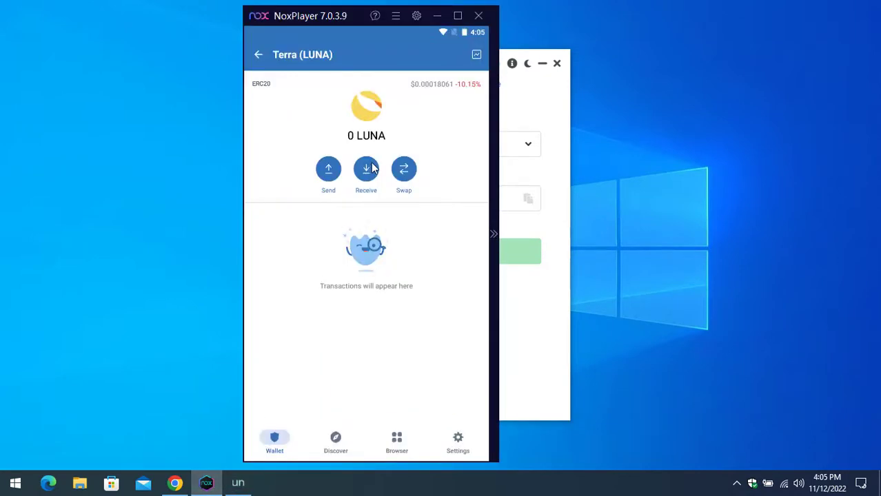
pyautogui.moveTo(338, 64)
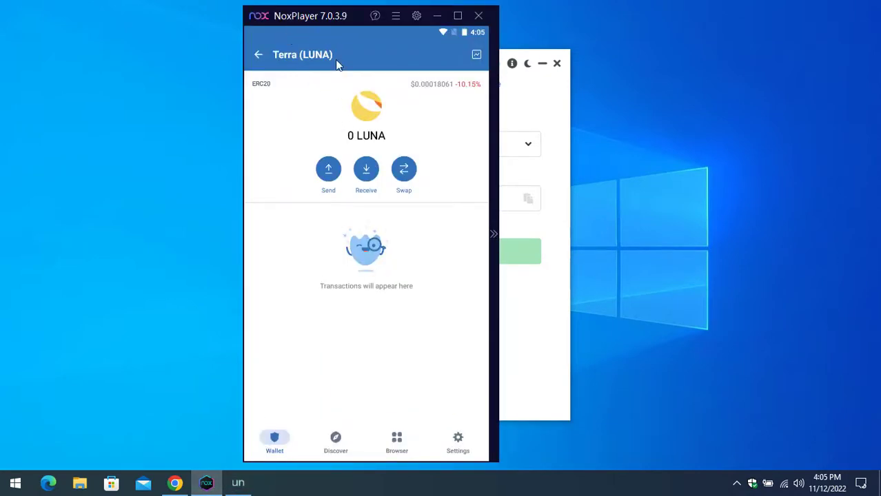
pyautogui.moveTo(367, 169)
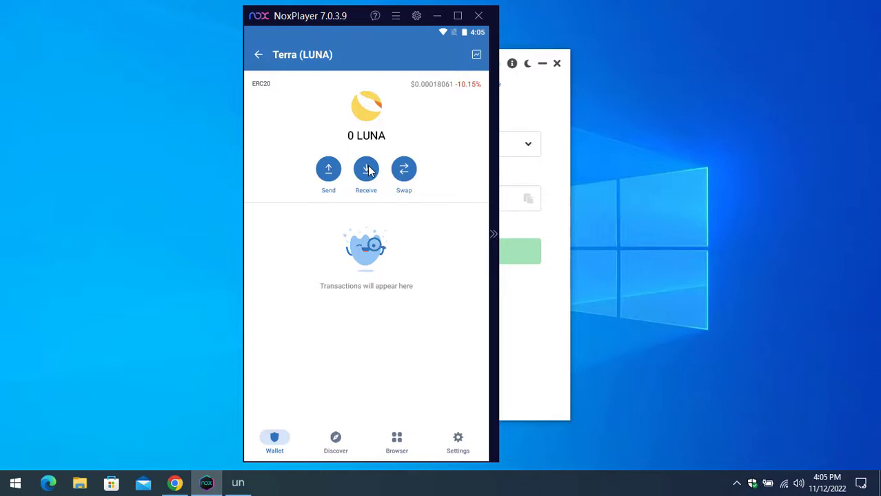
pyautogui.moveTo(372, 174)
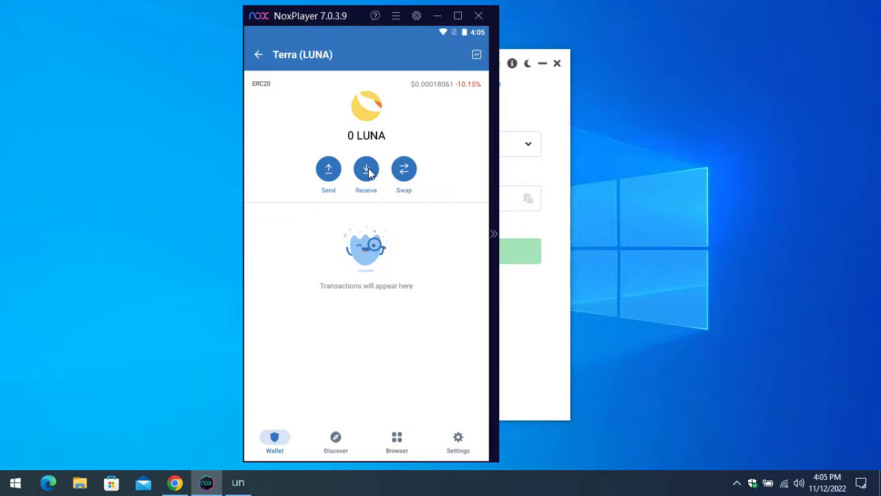
# Show the Terra (LUNA) wallet's receiving address via Receive
pyautogui.click(367, 169)
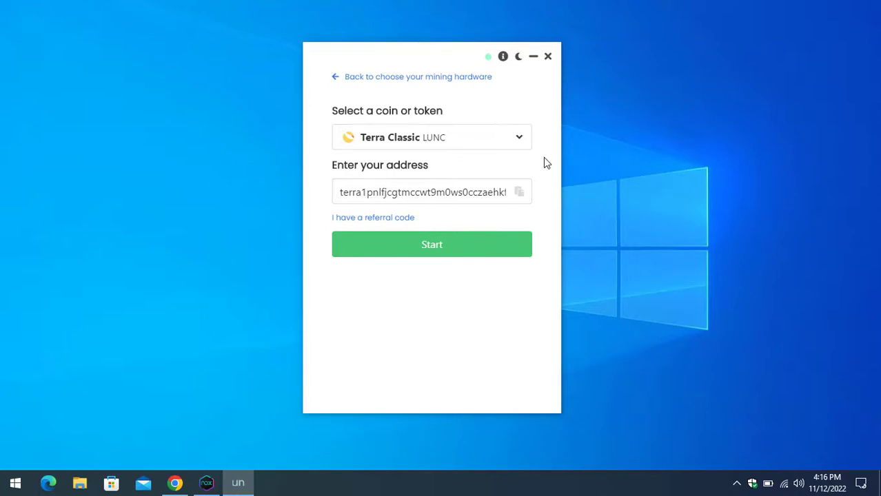
pyautogui.moveTo(511, 242)
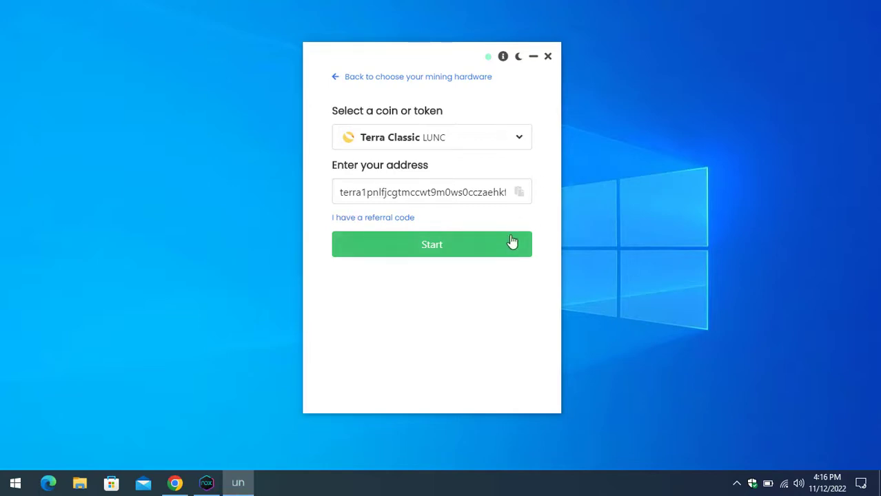
# Start mining LUNC with NBMiner to the pasted terra wallet address
pyautogui.click(432, 244)
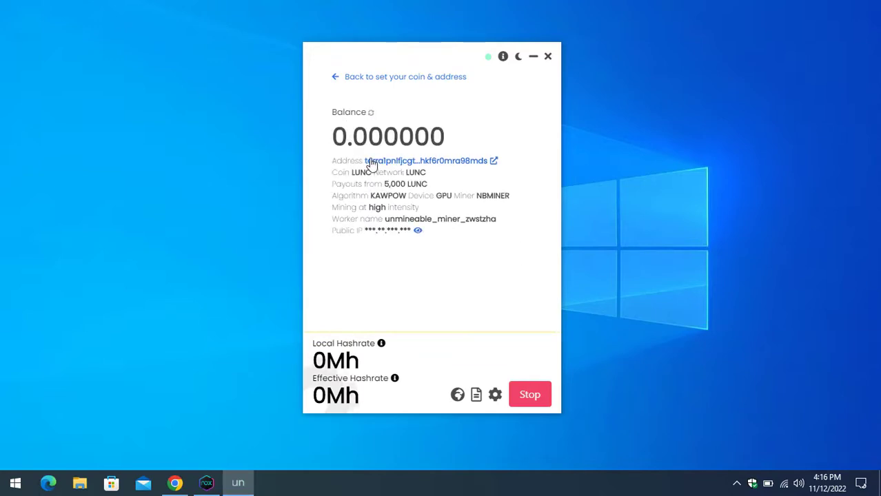
pyautogui.moveTo(384, 179)
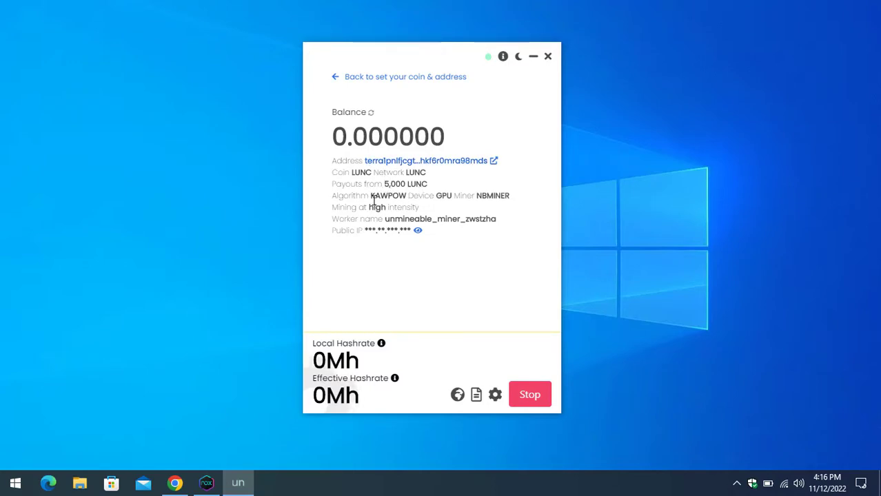
pyautogui.moveTo(463, 198)
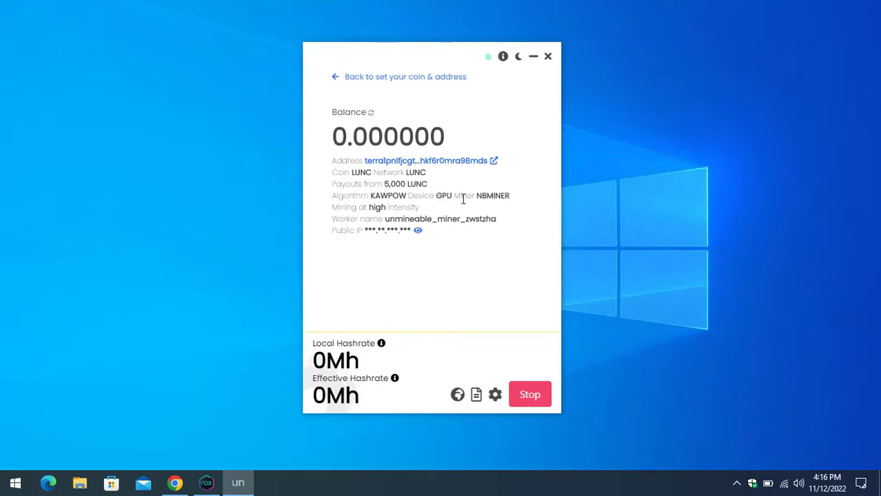
pyautogui.moveTo(366, 219)
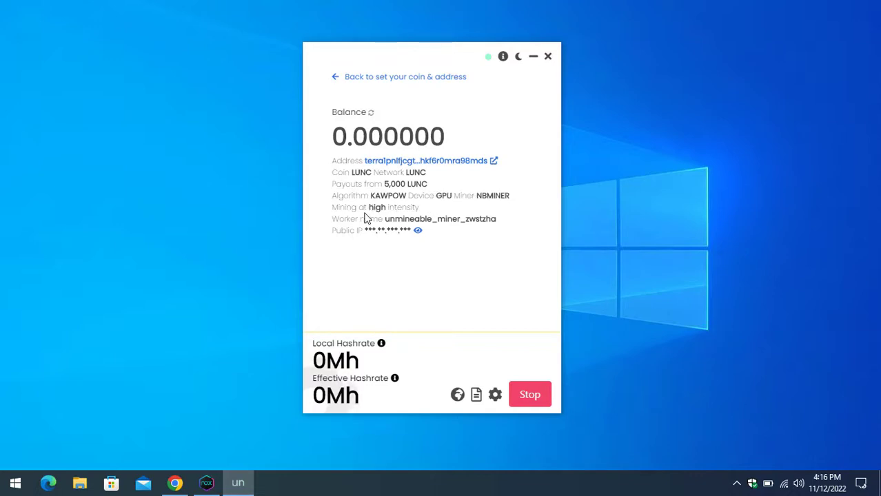
pyautogui.moveTo(408, 220)
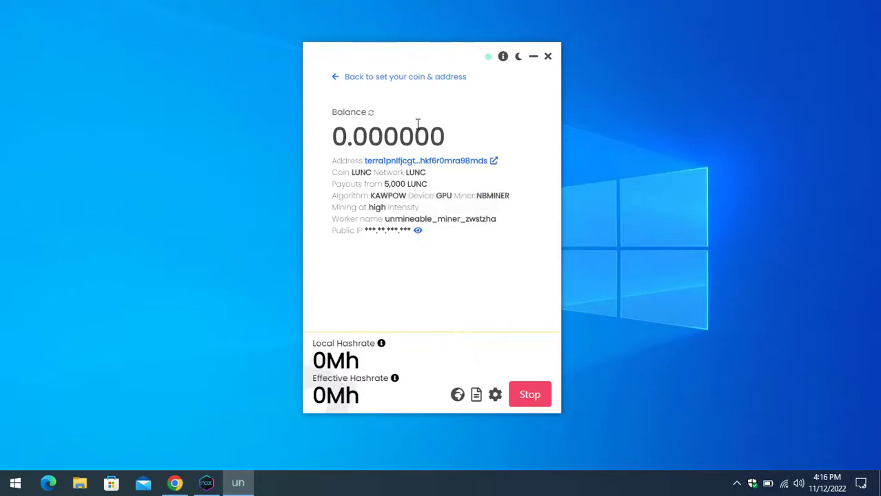
pyautogui.moveTo(474, 295)
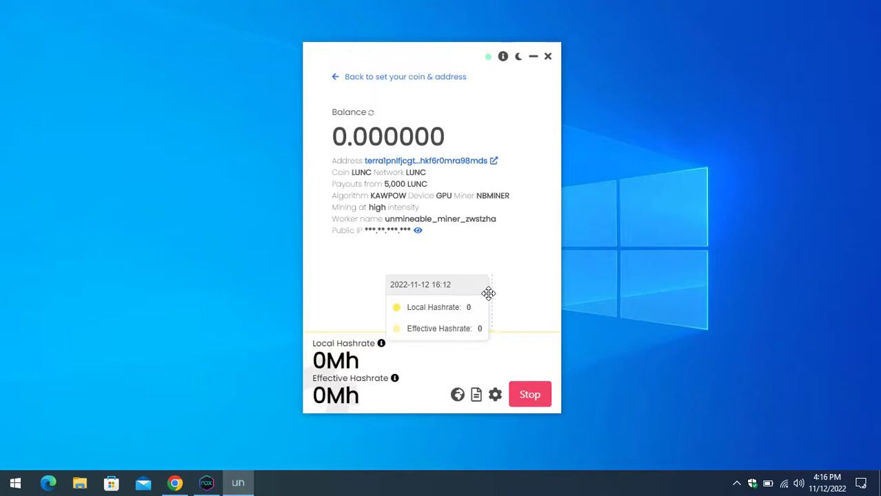
pyautogui.moveTo(487, 294)
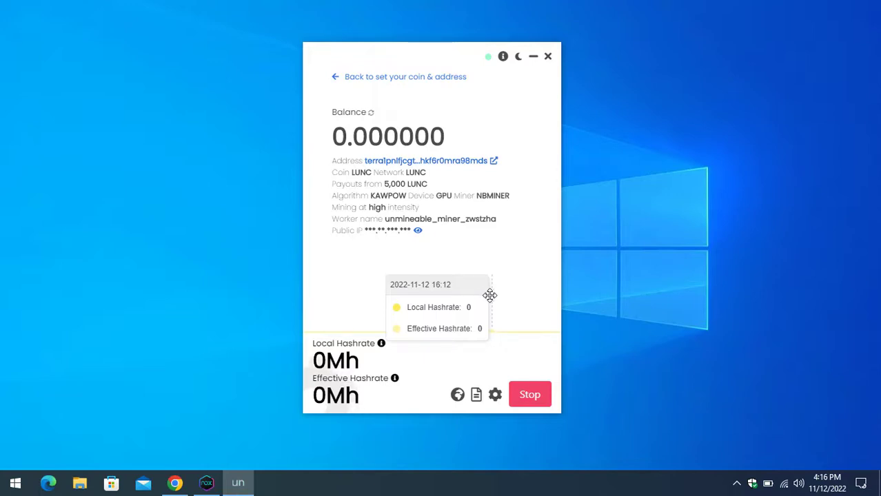
pyautogui.moveTo(493, 394)
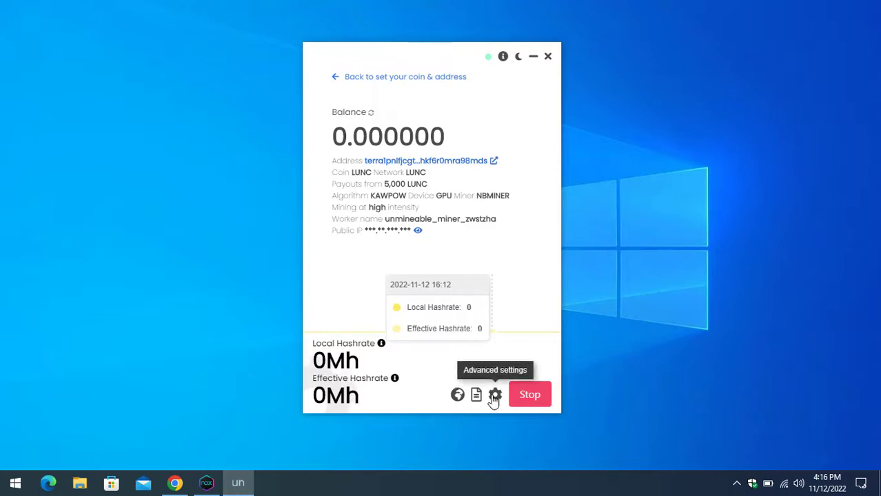
# Keep High intensity and Kawpow in the settings panel and close it unchanged
pyautogui.click(494, 394)
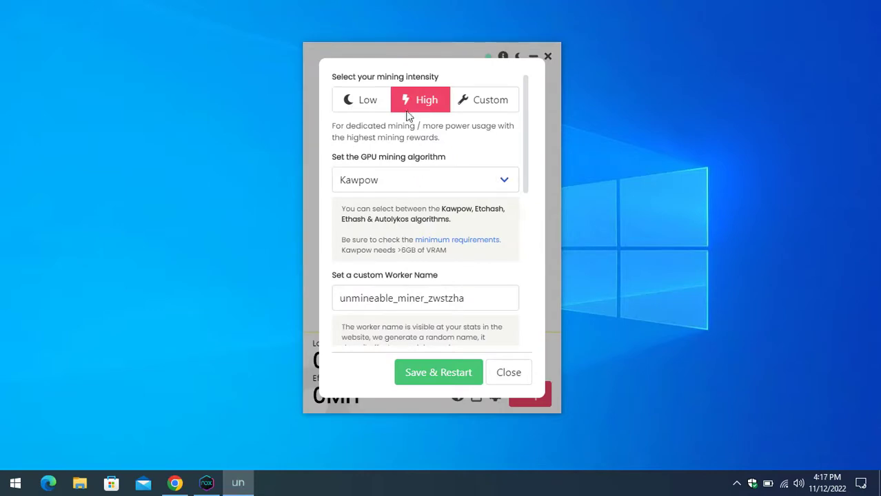
pyautogui.moveTo(447, 185)
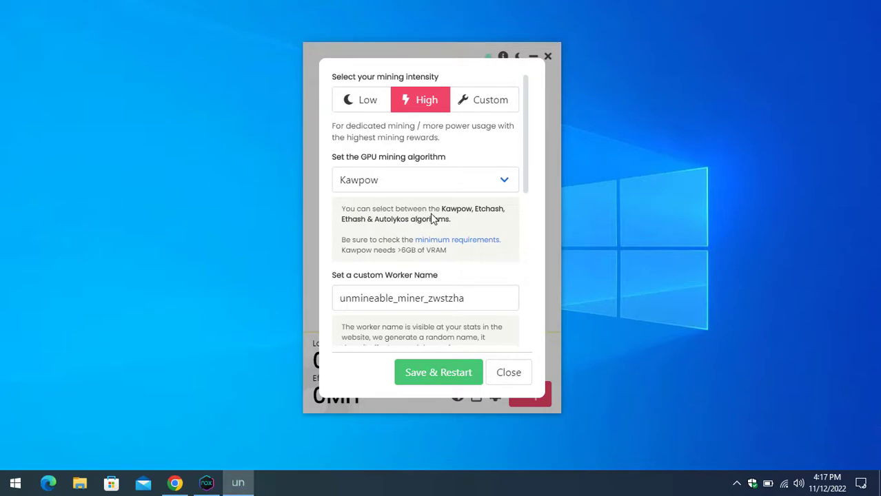
pyautogui.moveTo(482, 214)
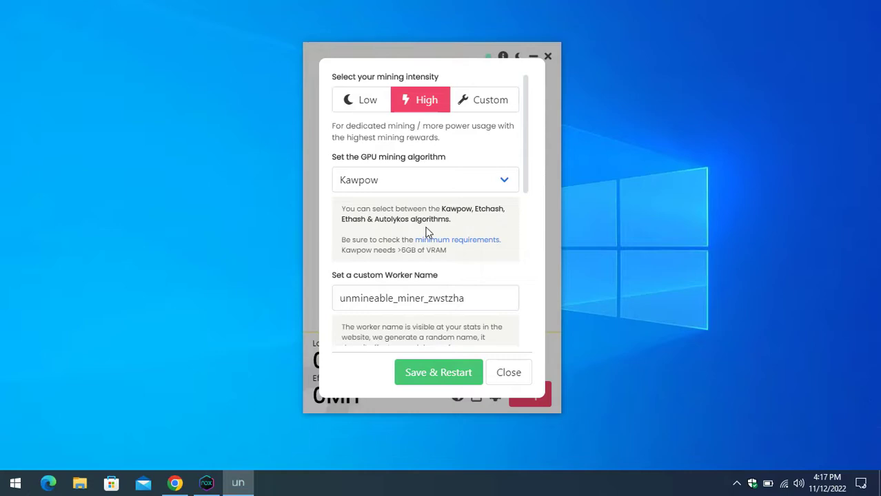
pyautogui.scroll(-3)
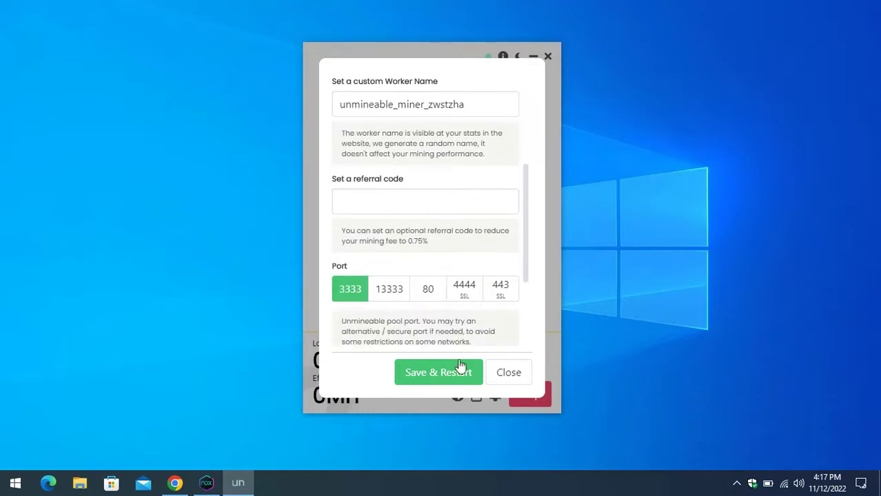
pyautogui.moveTo(509, 378)
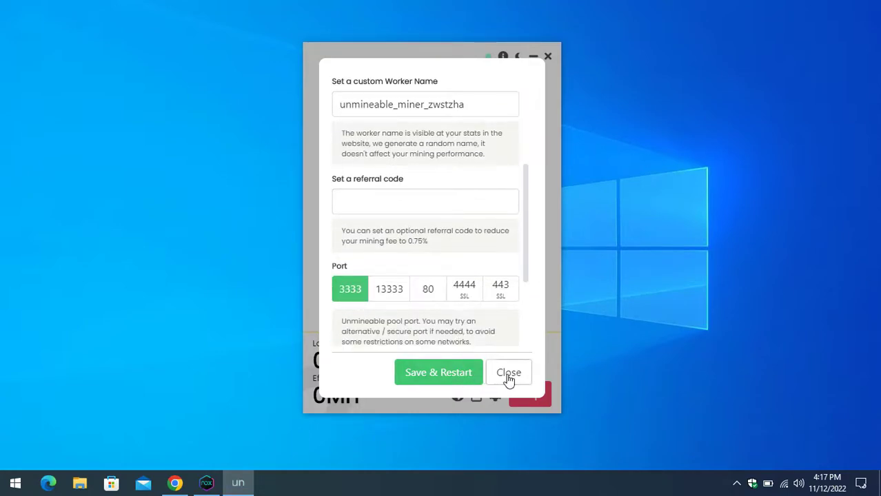
pyautogui.click(509, 372)
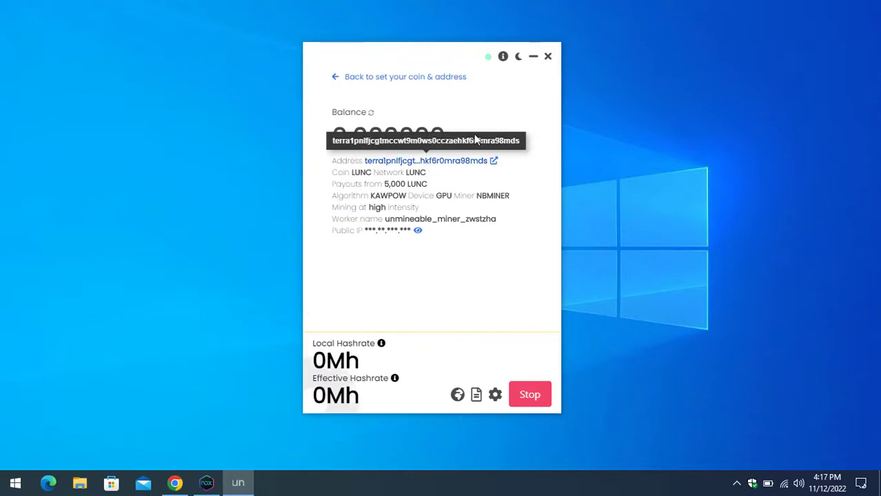
pyautogui.moveTo(488, 131)
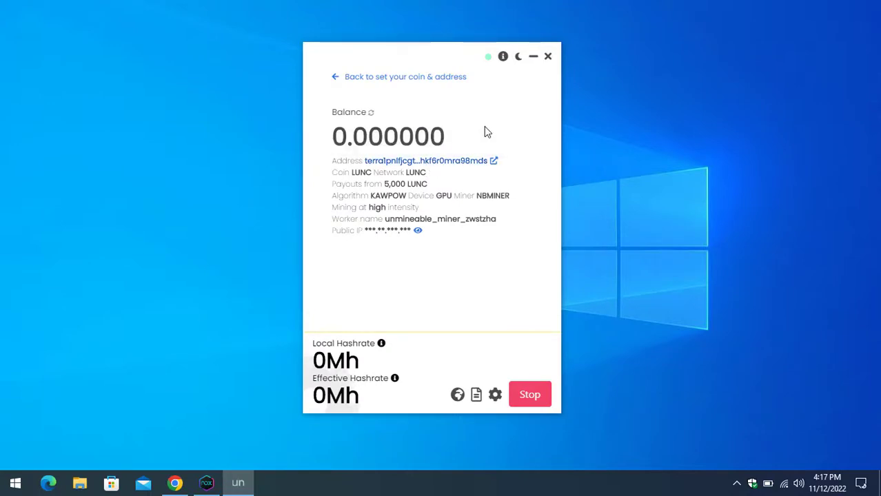
pyautogui.moveTo(472, 160)
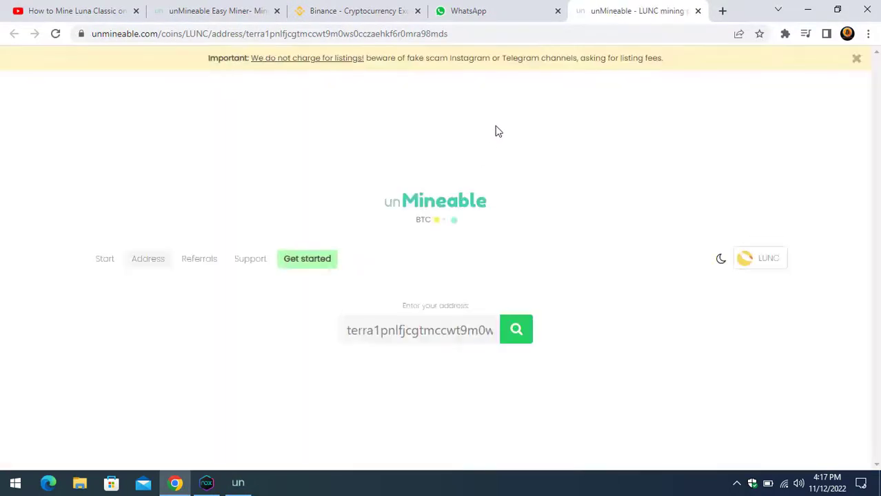
# Load the address stats, enable Auto pay above 5000 LUNC, and view the Payments tab
pyautogui.click(515, 328)
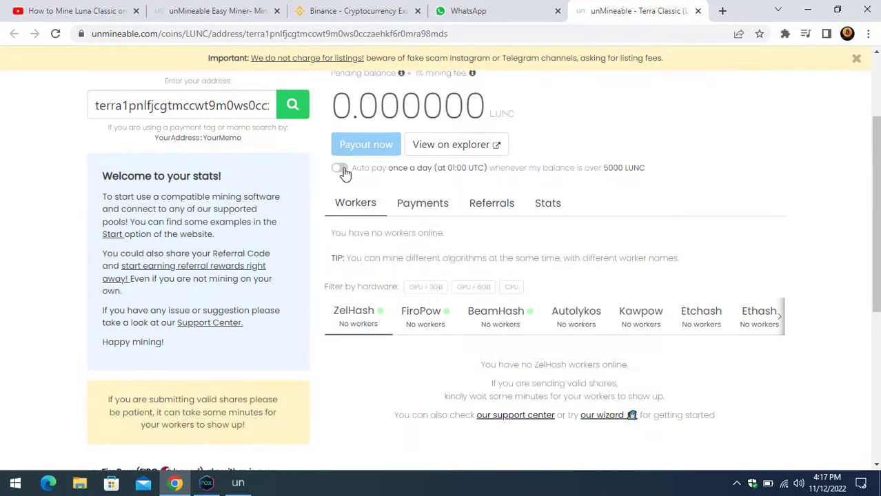
pyautogui.click(339, 168)
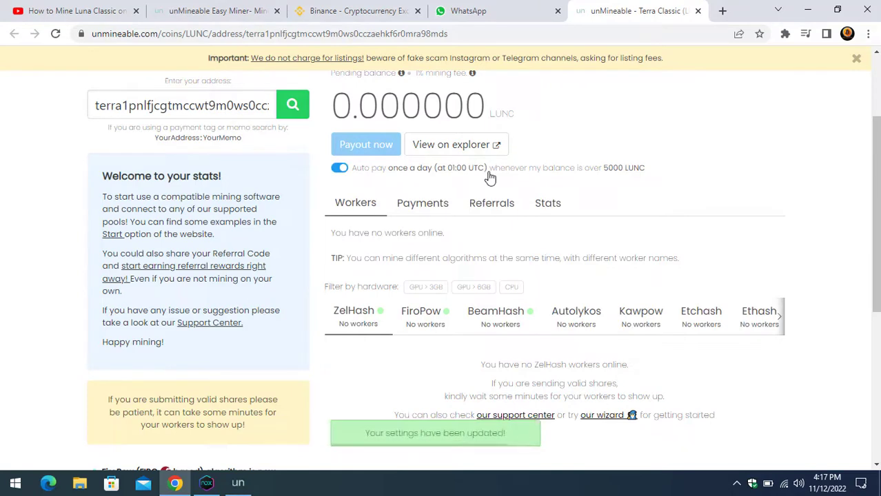
pyautogui.moveTo(626, 173)
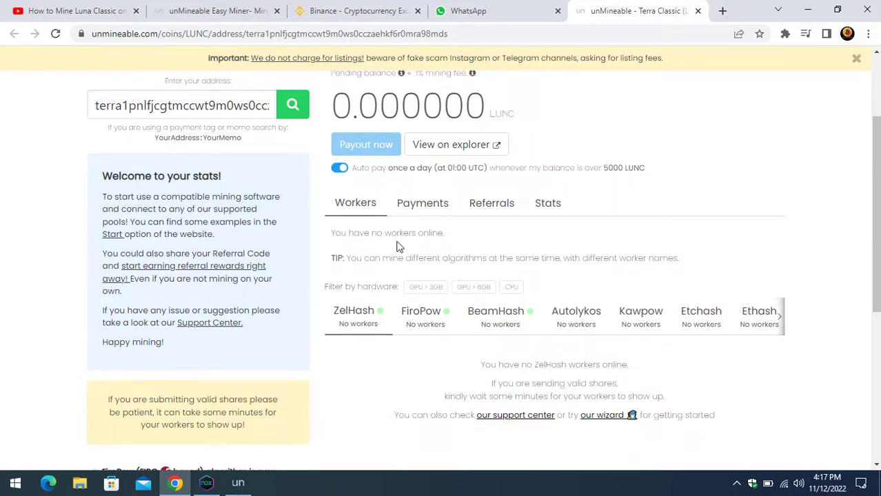
pyautogui.scroll(-3)
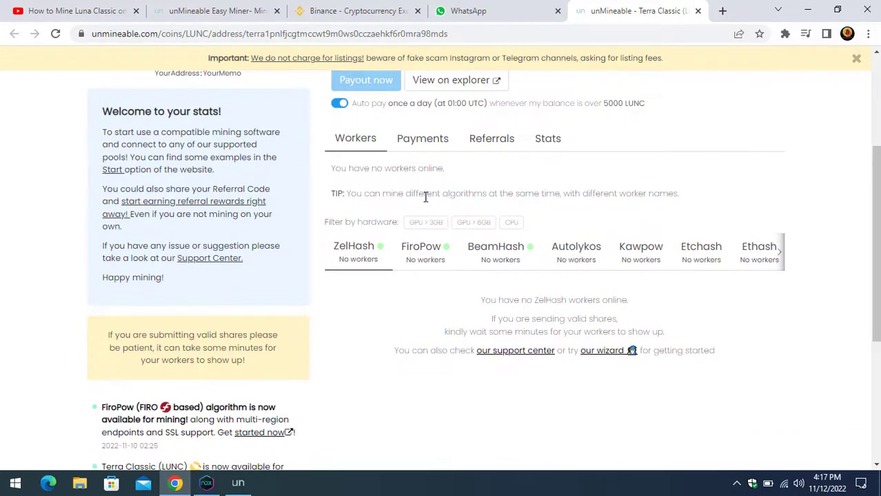
pyautogui.moveTo(532, 207)
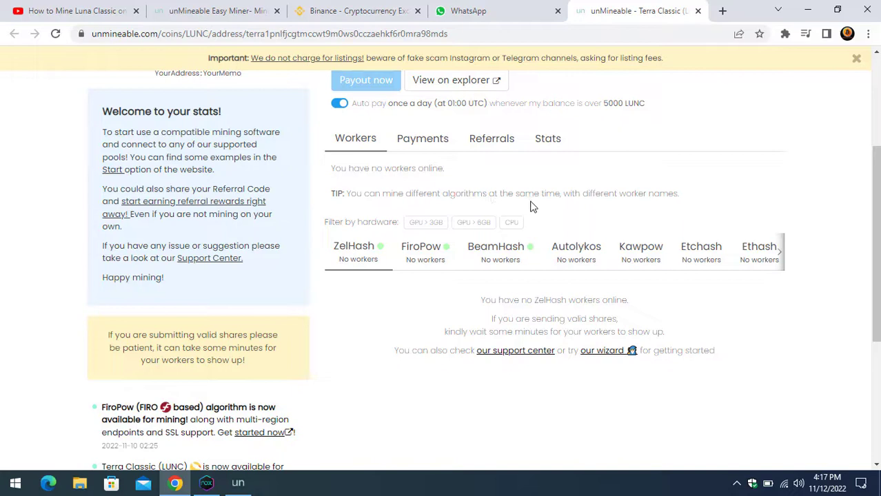
pyautogui.moveTo(627, 213)
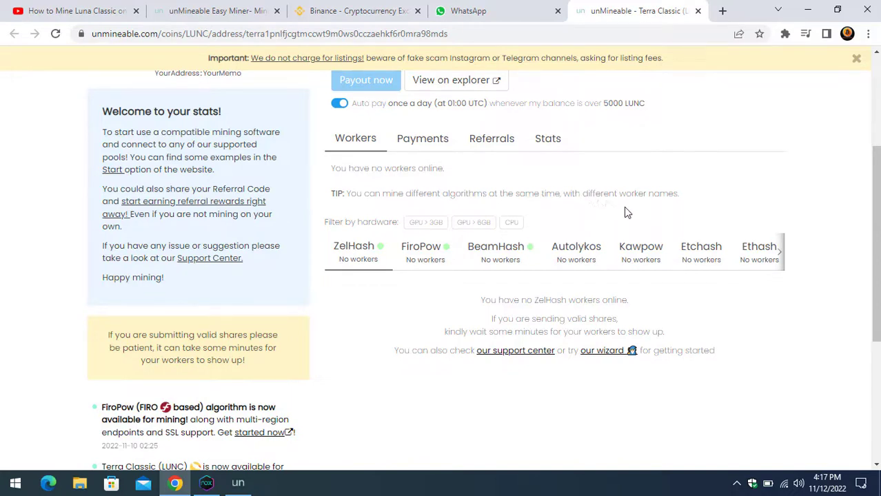
pyautogui.click(422, 137)
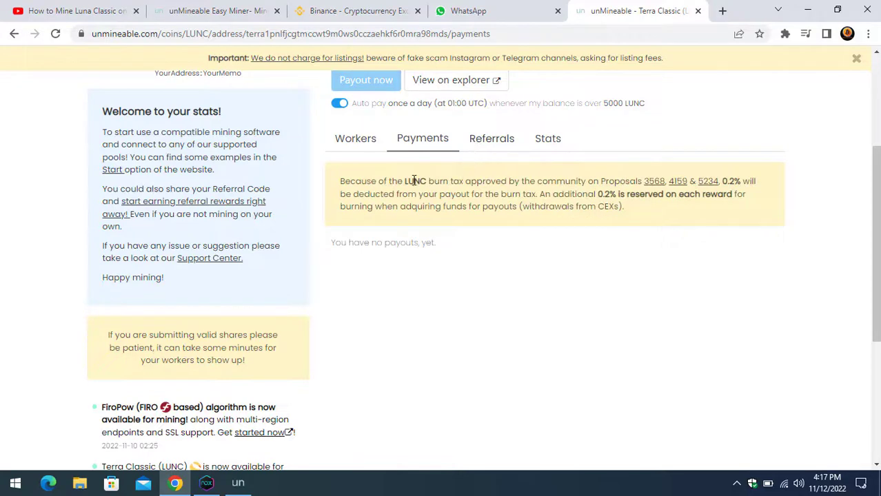
pyautogui.moveTo(493, 149)
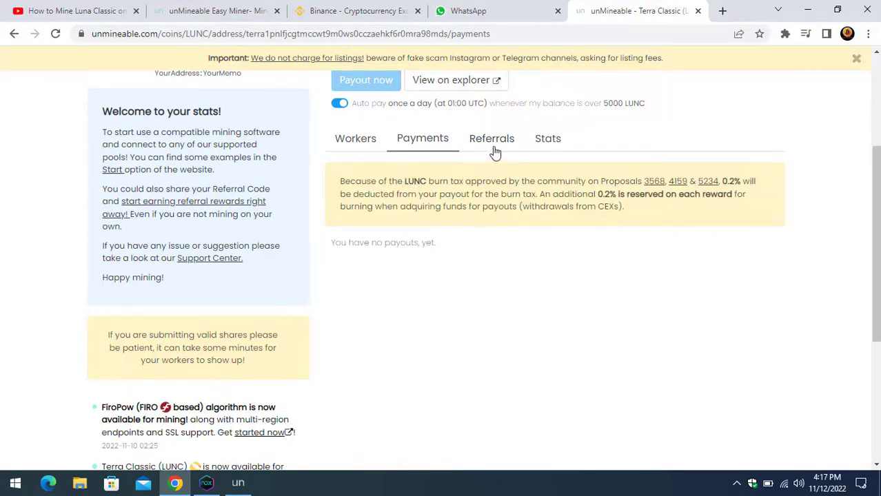
# Check the Referrals tab for the referral code, then load the Stats tab's mining statistics
pyautogui.click(490, 138)
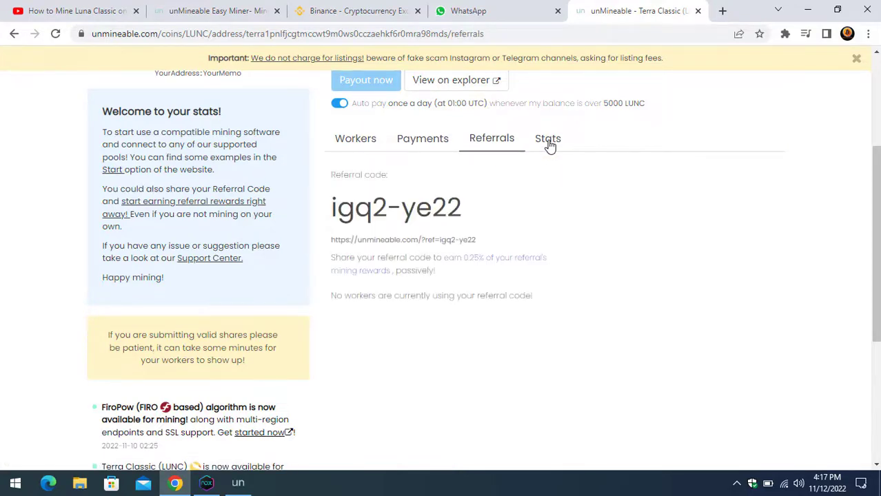
pyautogui.moveTo(424, 207)
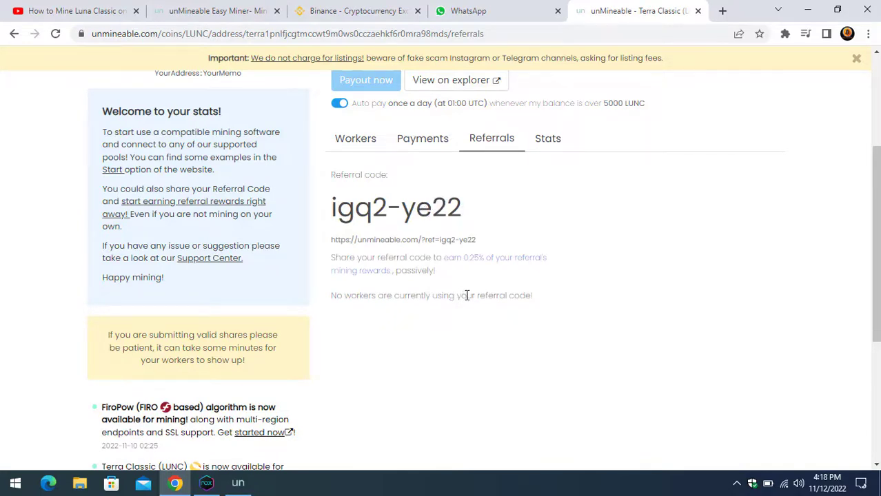
pyautogui.moveTo(371, 262)
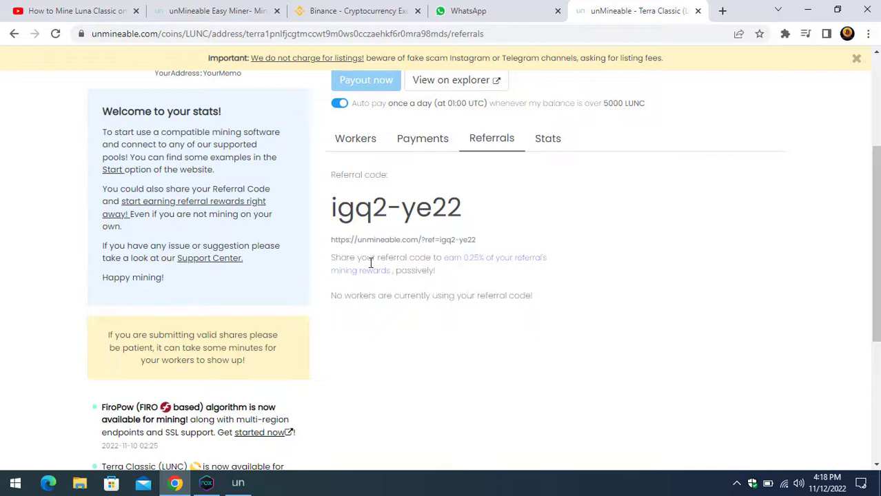
pyautogui.moveTo(486, 268)
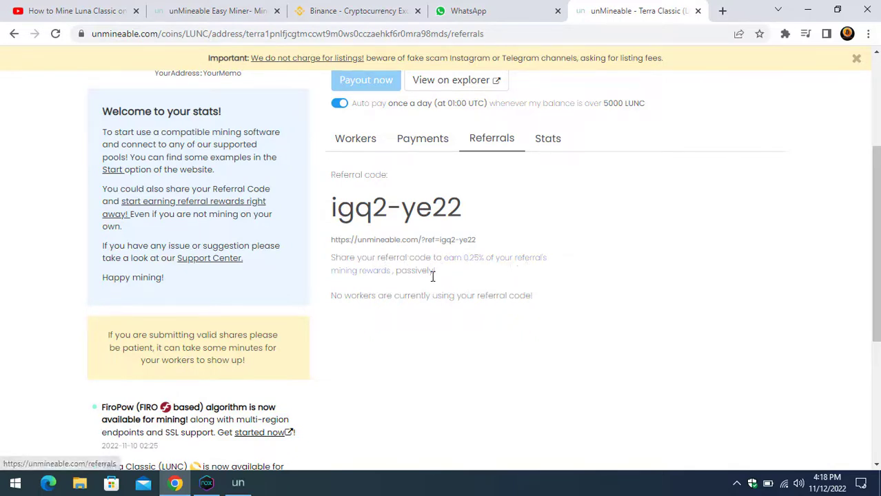
pyautogui.moveTo(452, 297)
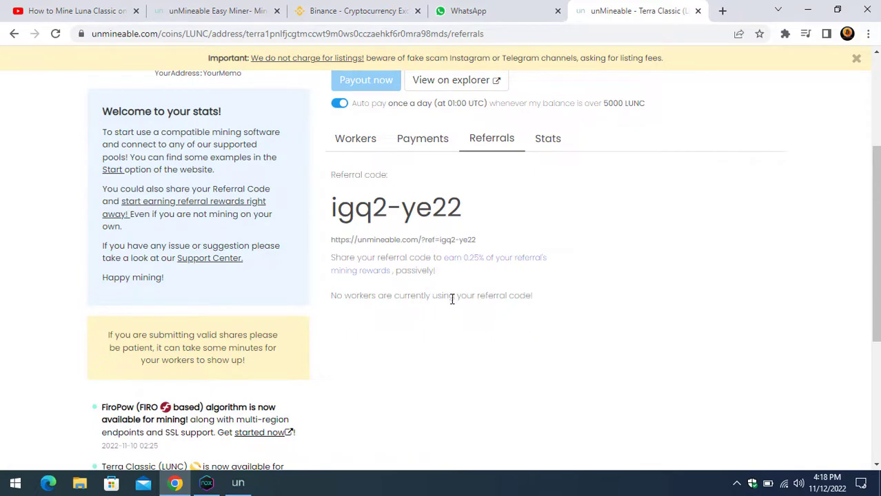
pyautogui.moveTo(545, 250)
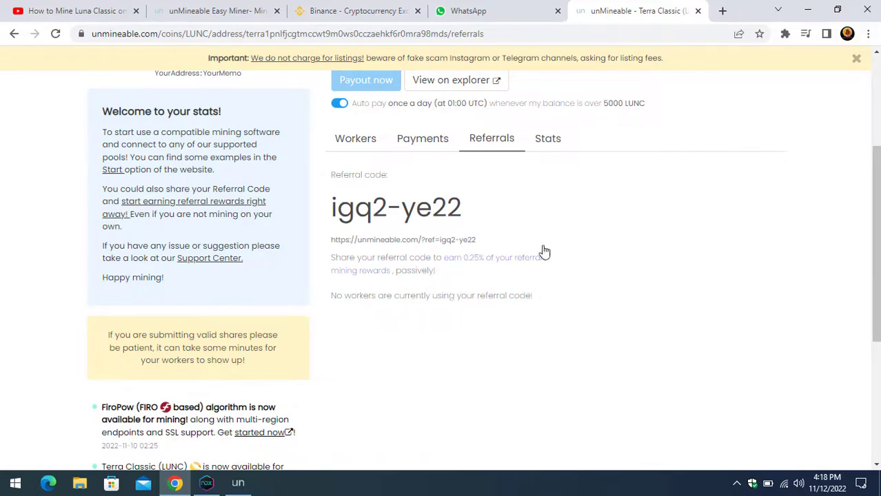
pyautogui.click(547, 138)
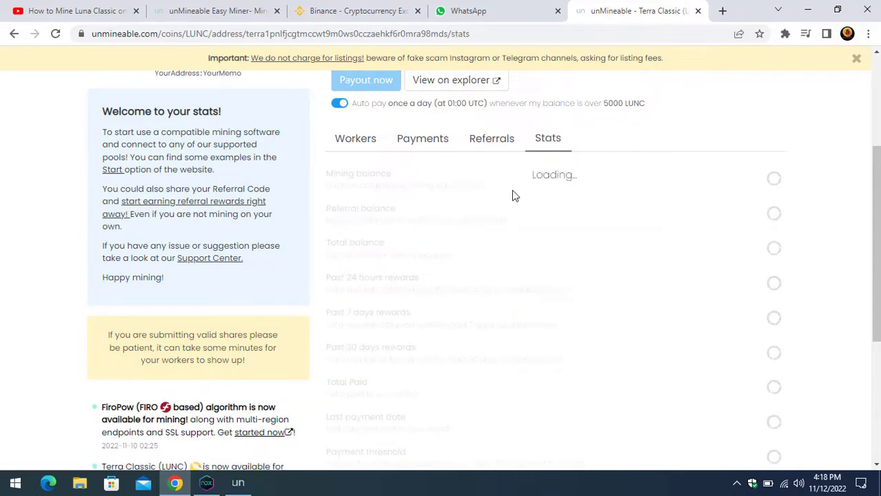
pyautogui.scroll(-3)
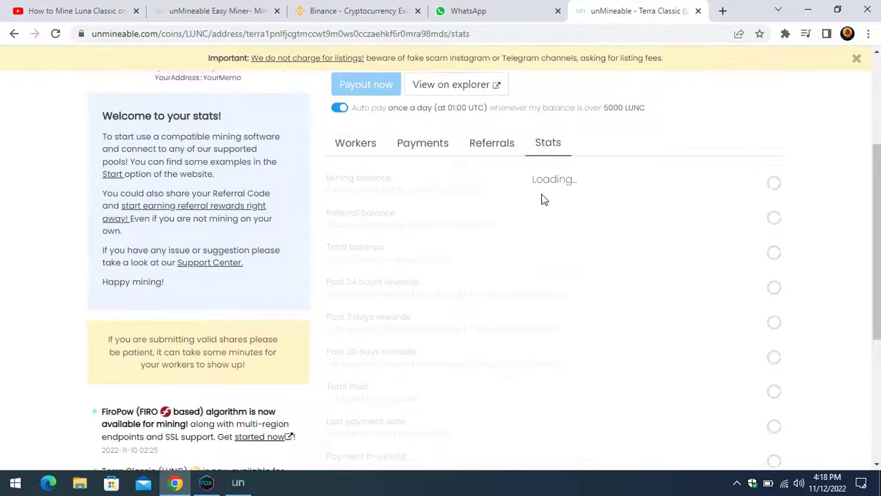
pyautogui.scroll(-3)
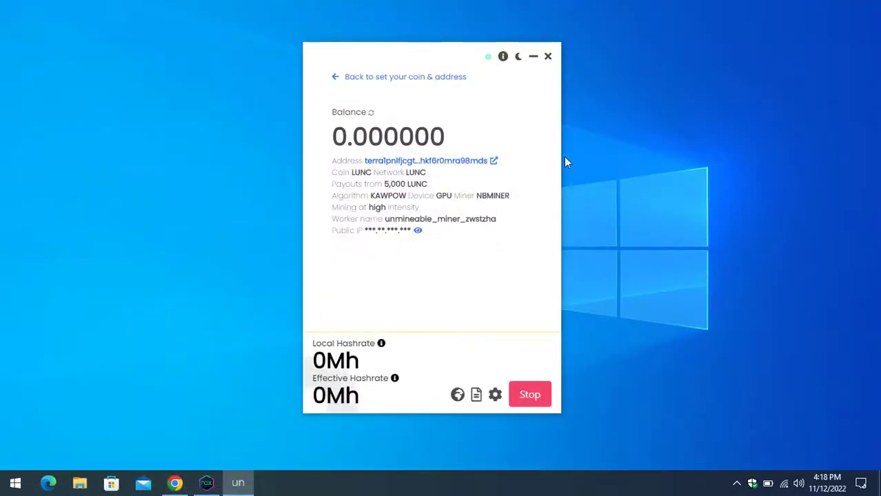
pyautogui.moveTo(560, 148)
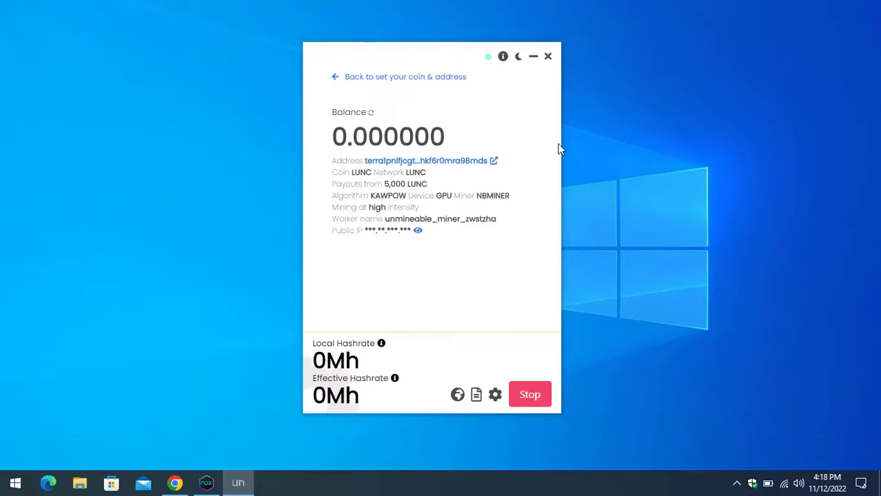
pyautogui.moveTo(601, 152)
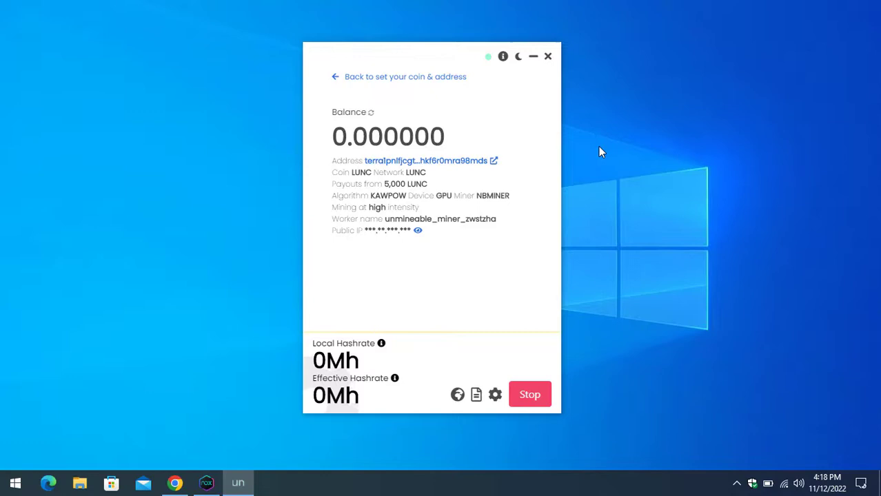